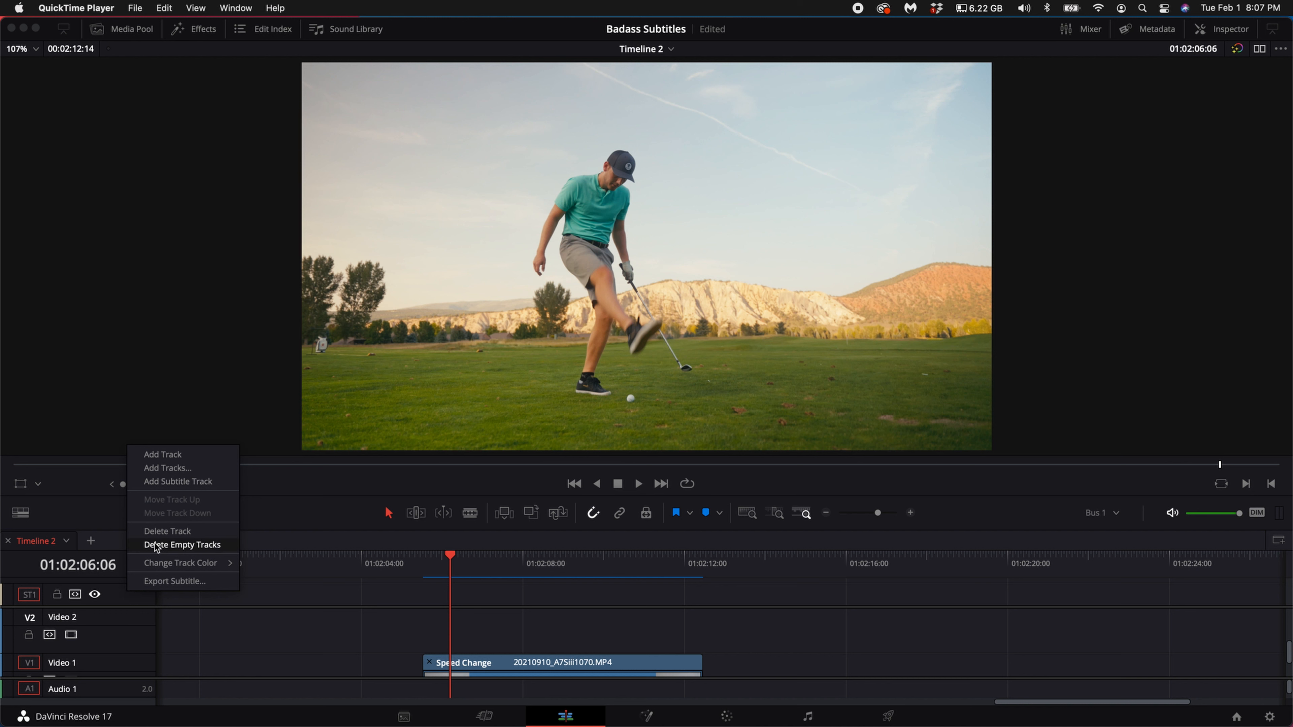
mouse_move(178, 480)
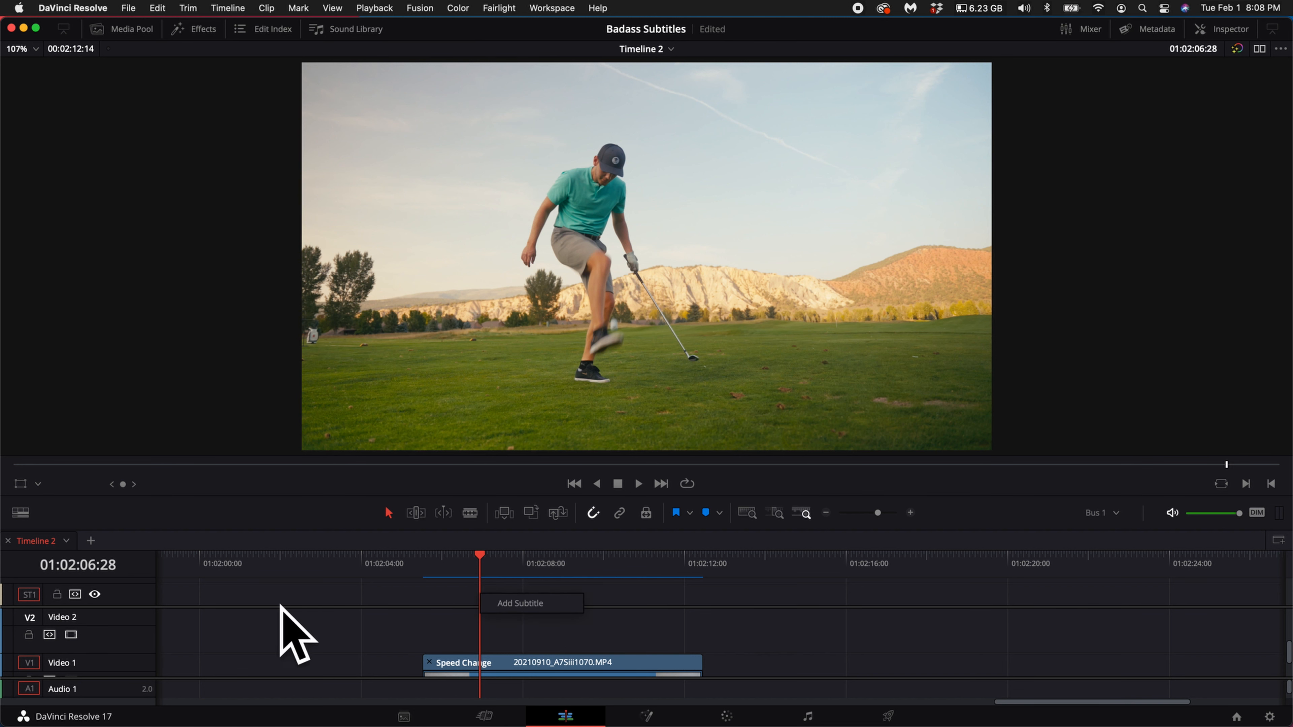
Add a subtitle at the playhead reading 'Golf tricks are really neat!'
left_click(520, 603)
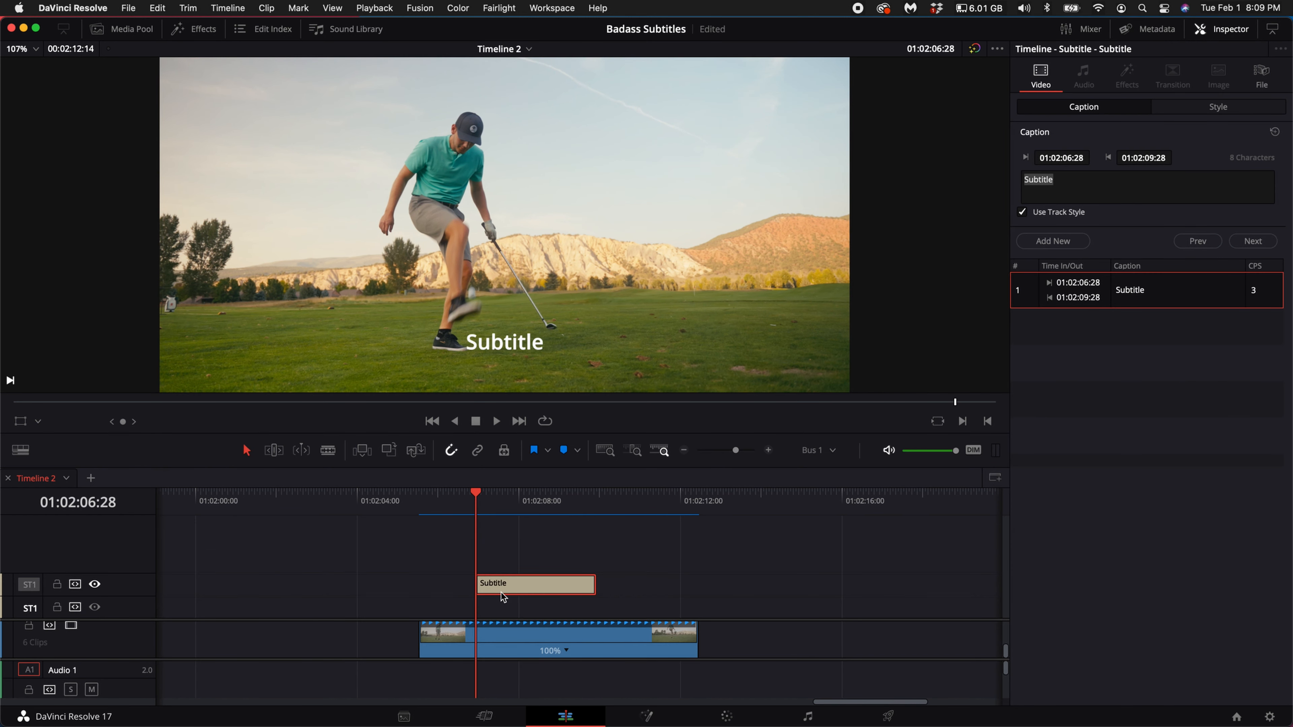
mouse_move(561, 581)
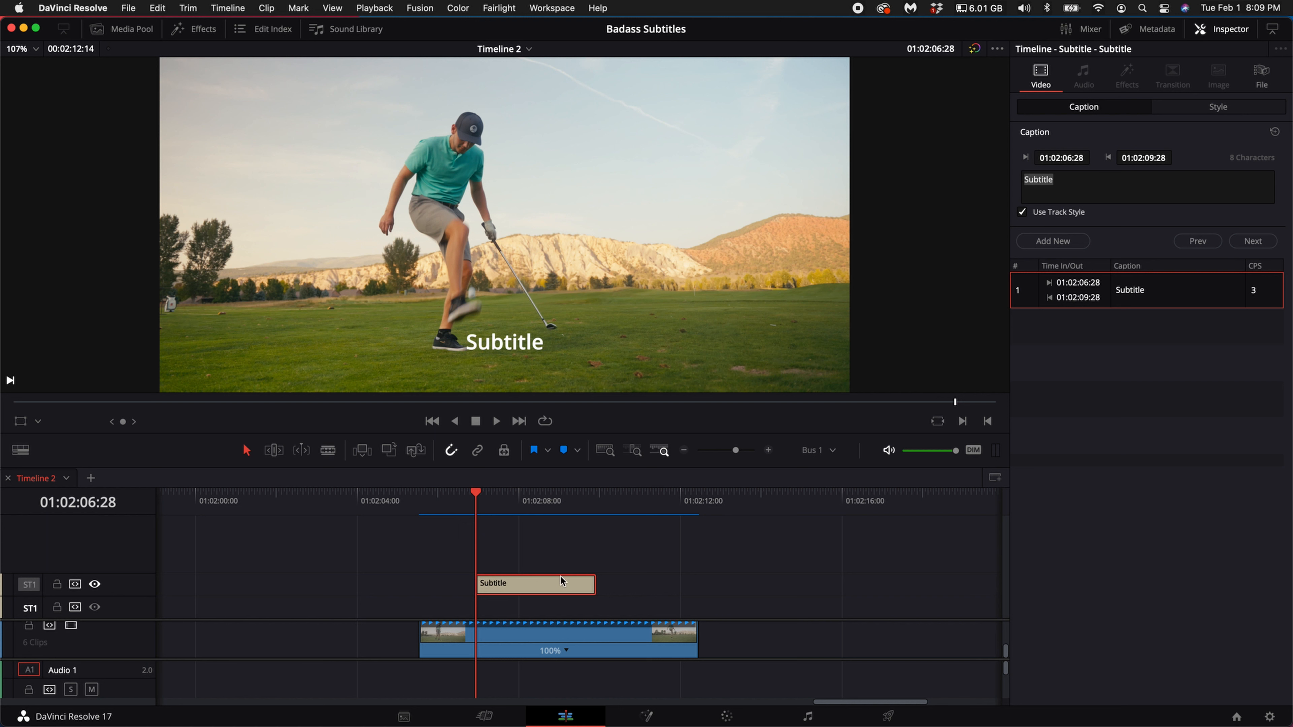
mouse_move(816, 264)
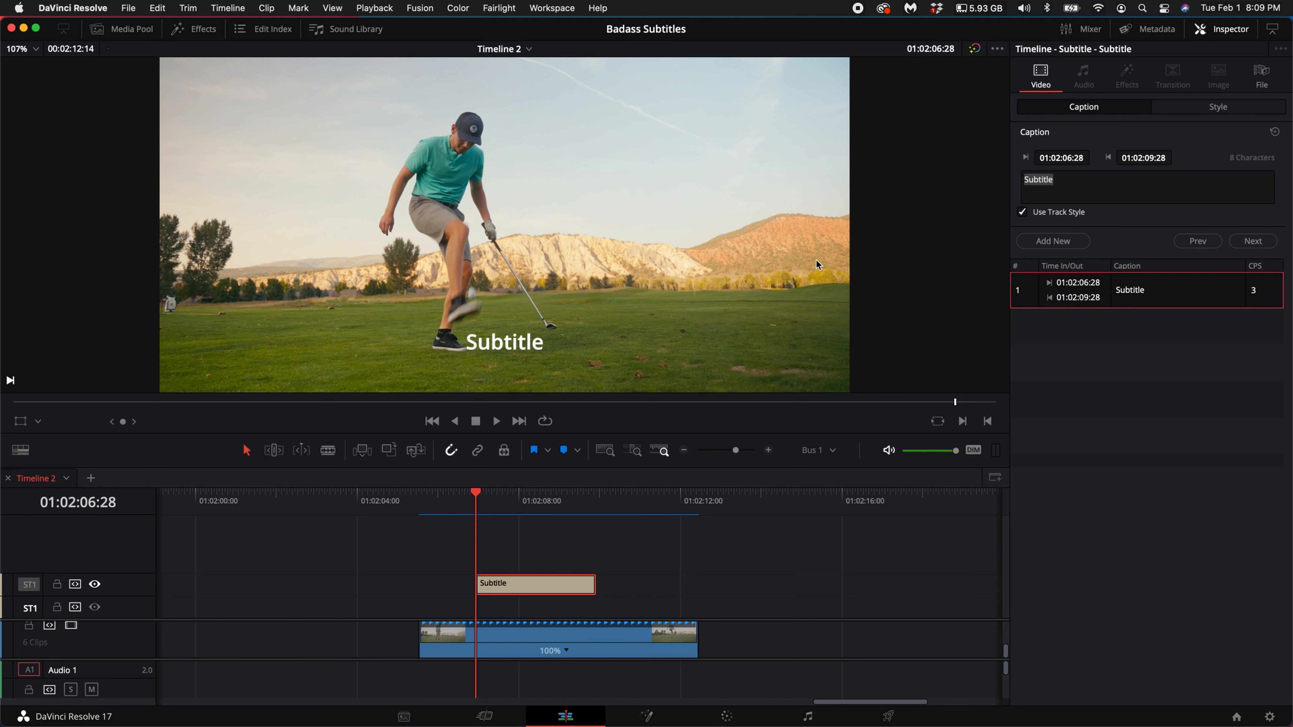
left_click(1059, 180)
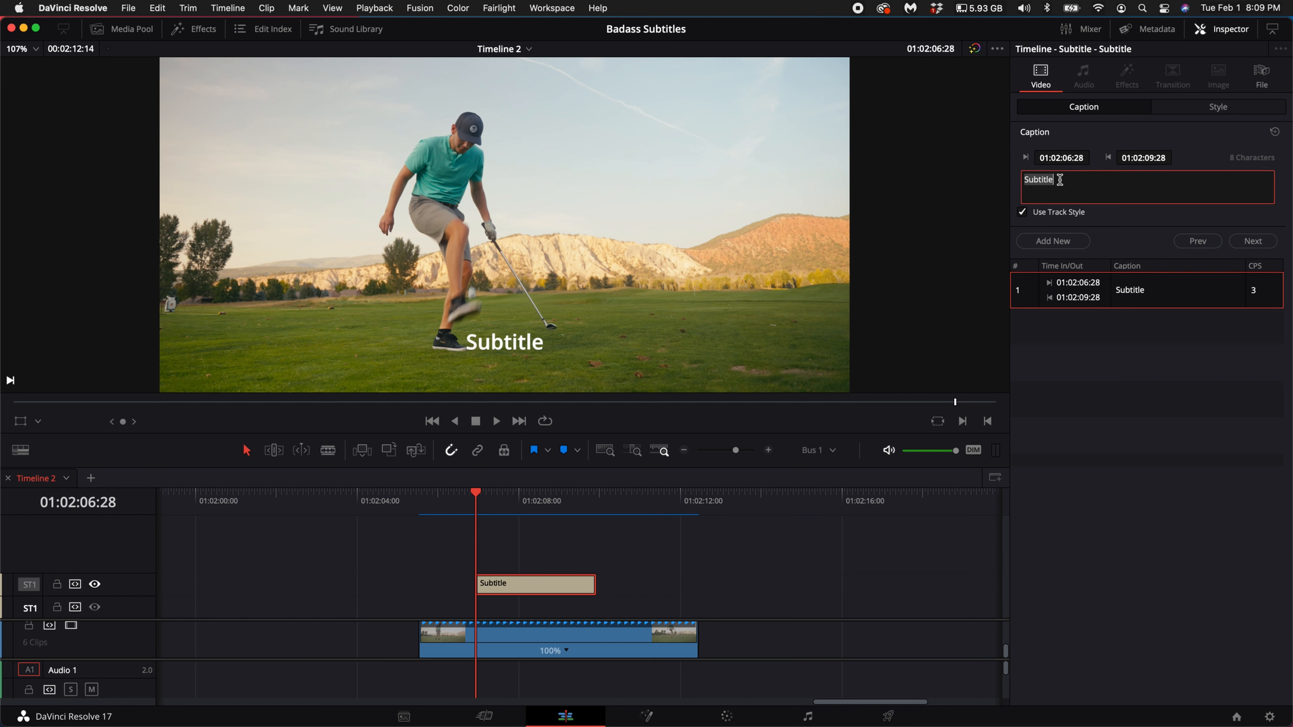
type("Golf")
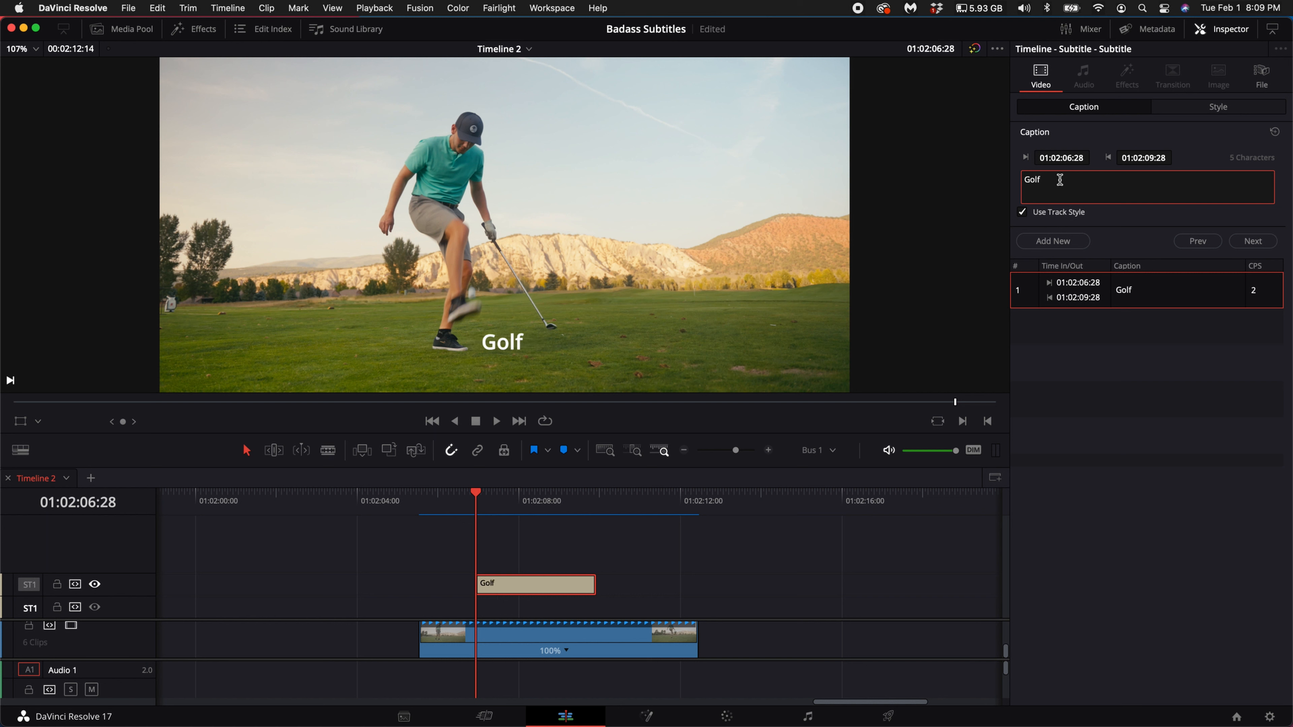
type("tricks are real")
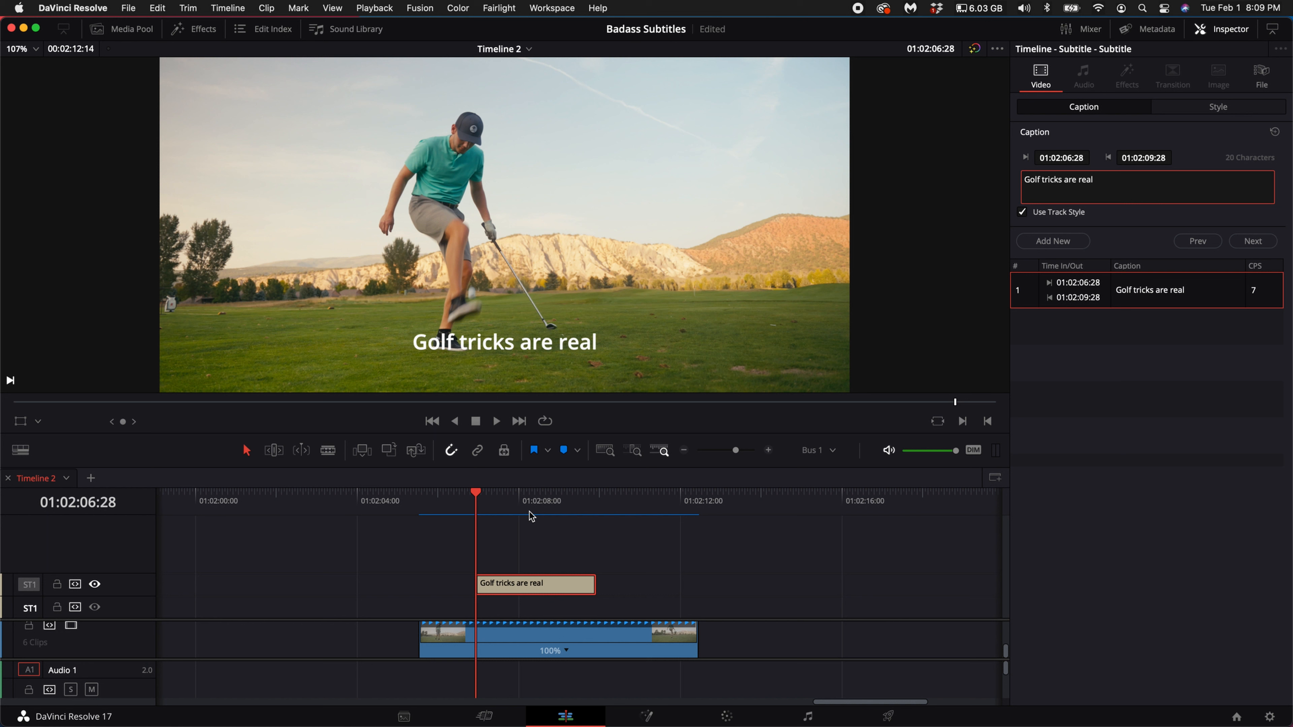
type("Golf tricks are really neat!")
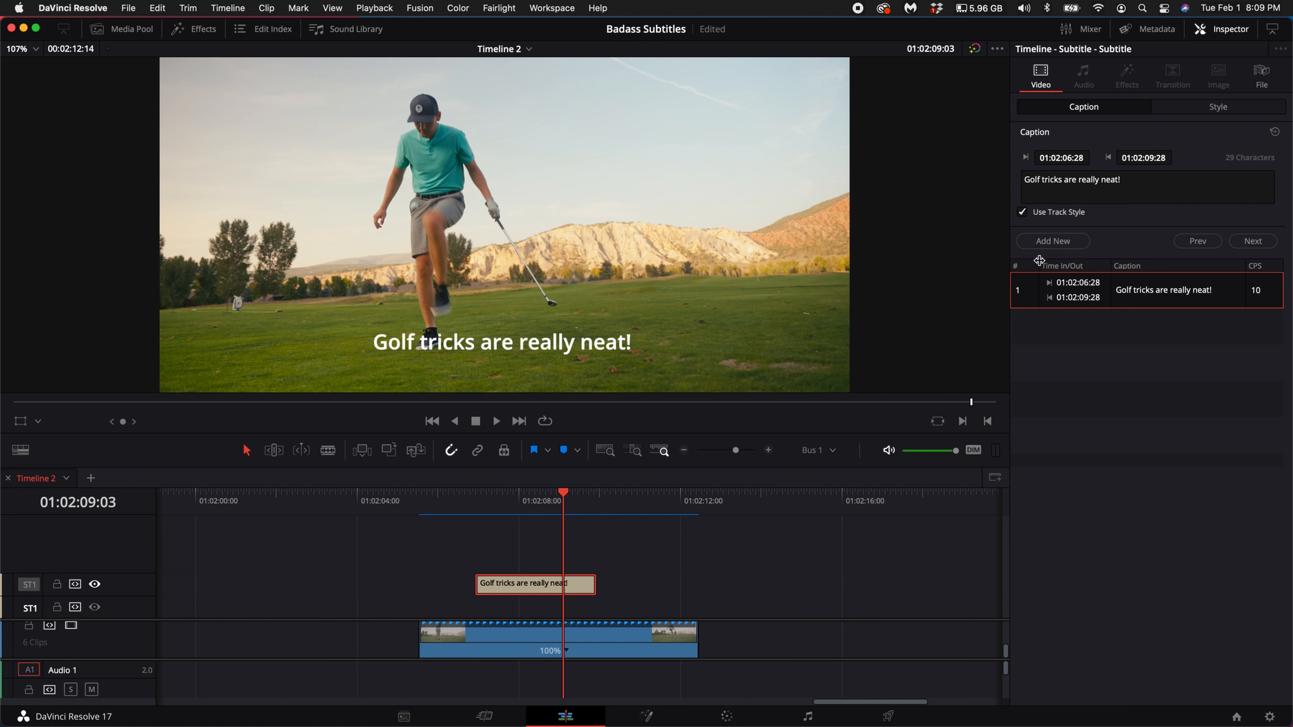
Enable a solid black background box behind the subtitle and trim the clip shorter
left_click(1219, 107)
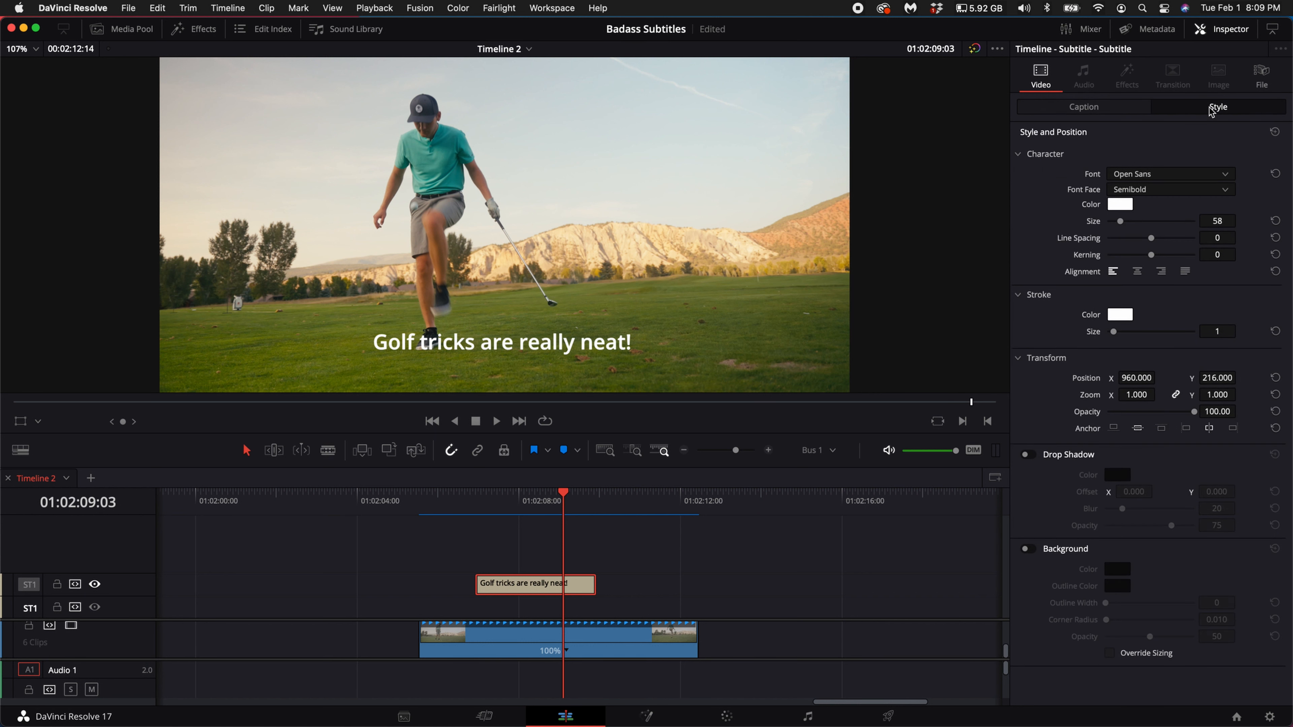
mouse_move(1131, 183)
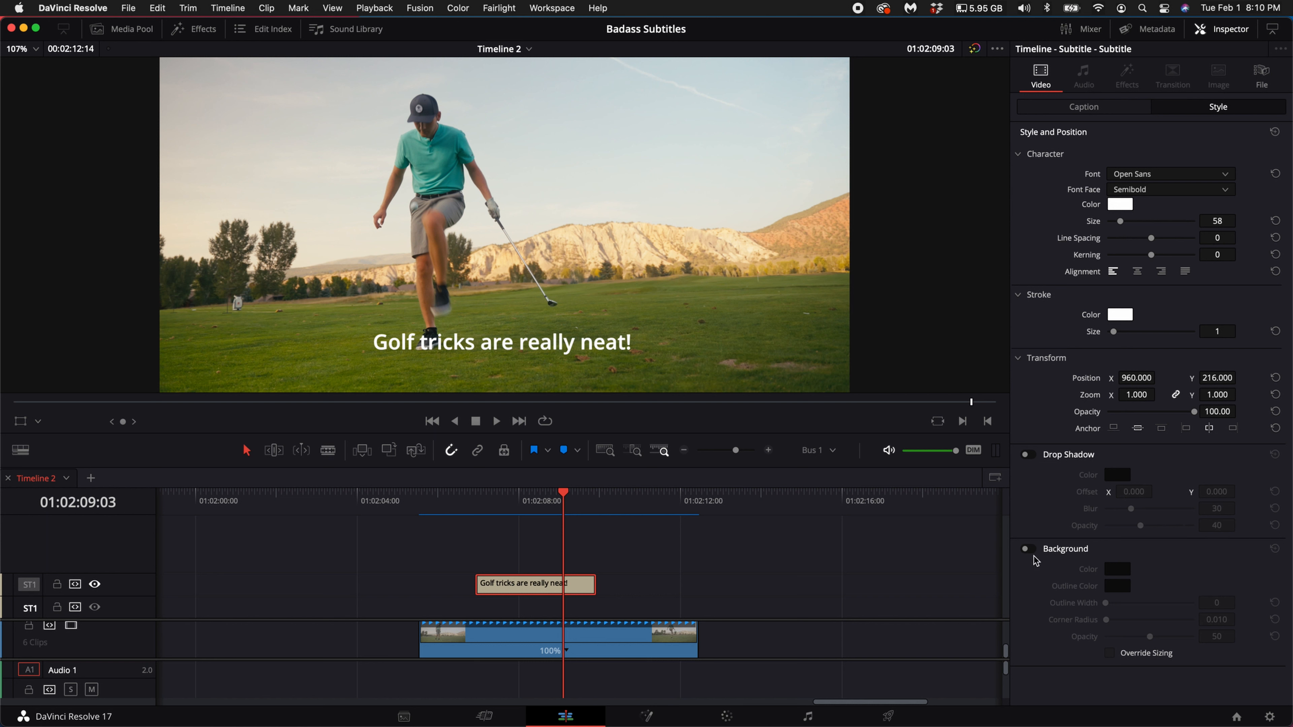
left_click(1026, 549)
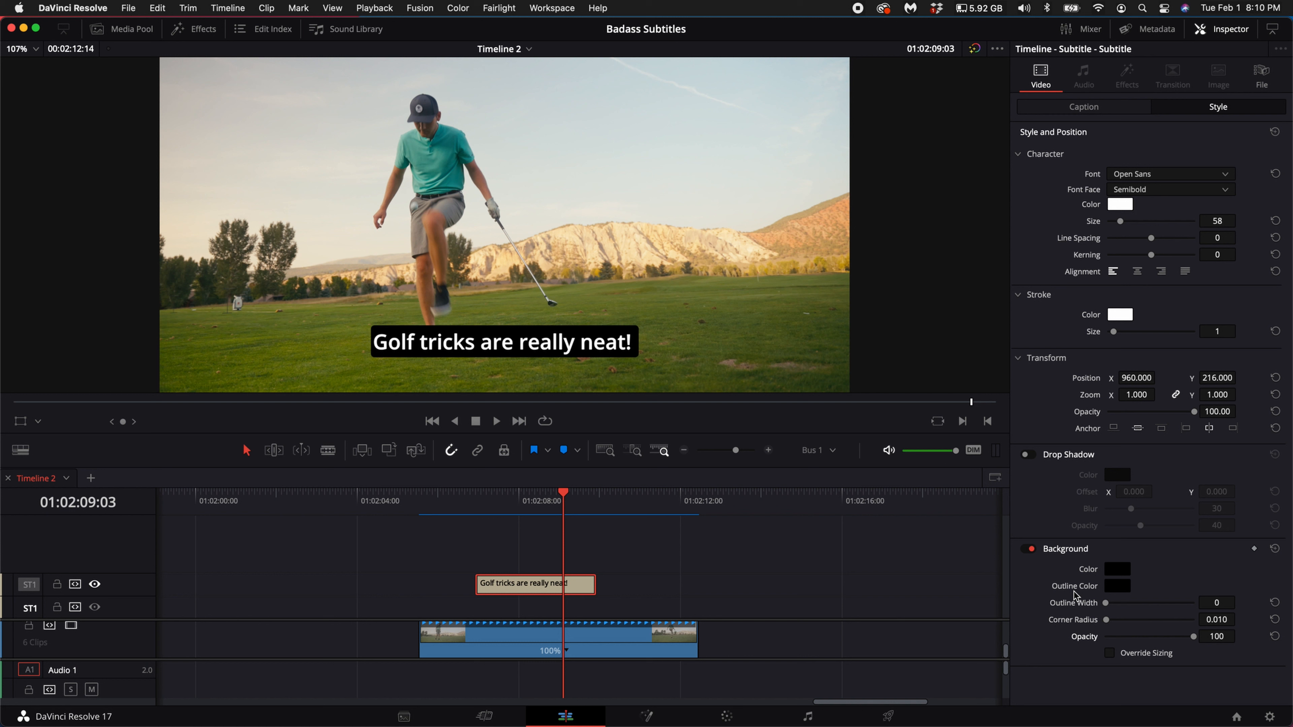
left_click(1116, 569)
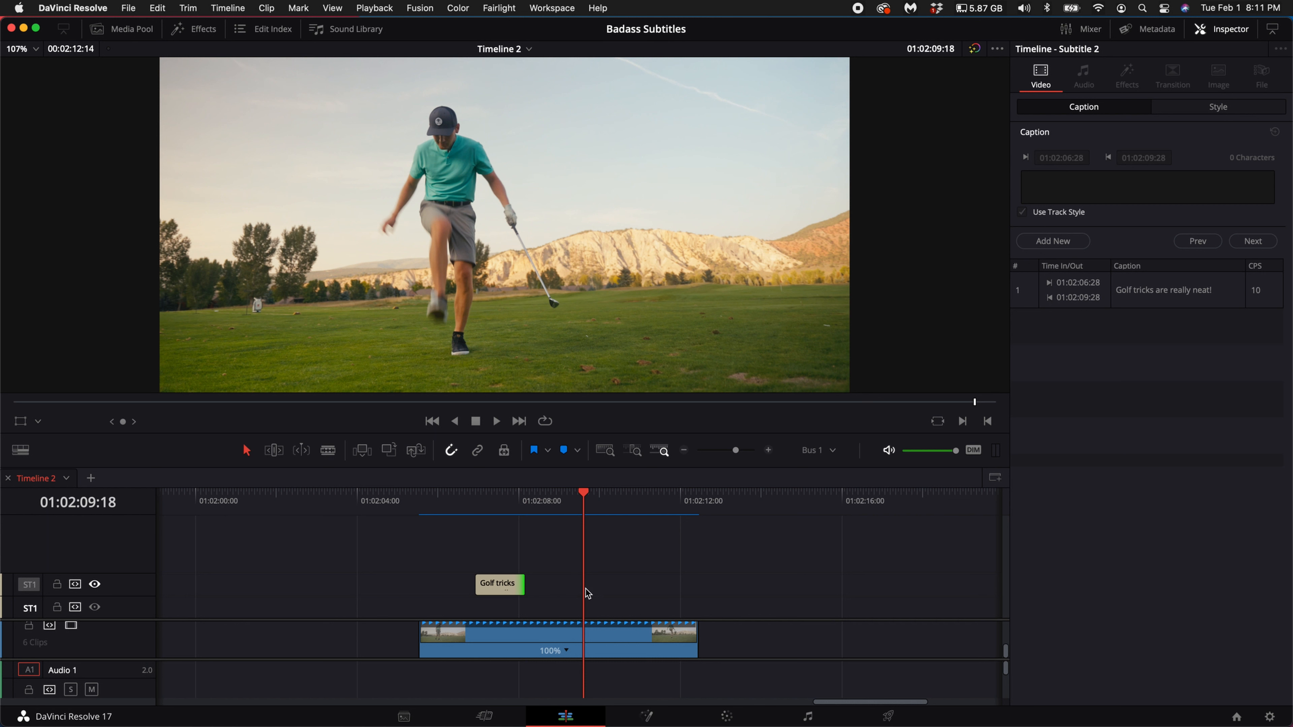
mouse_move(1052, 239)
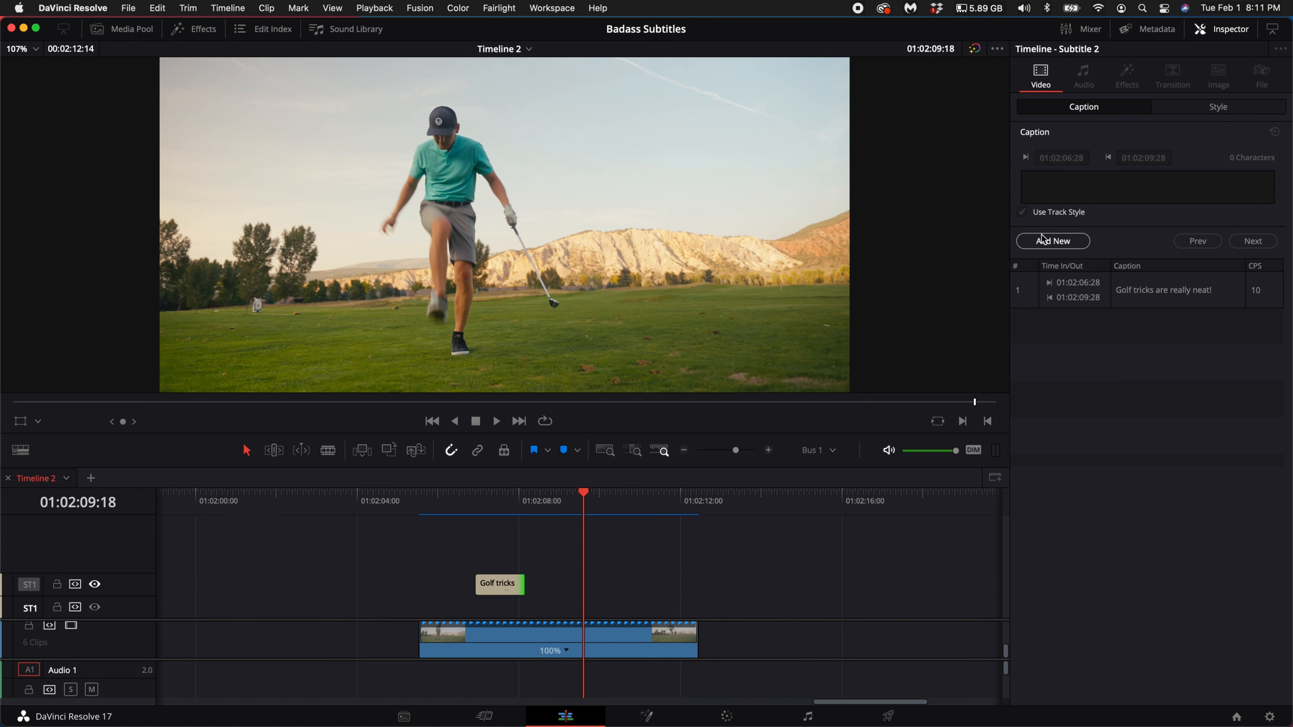
Add a second subtitle and raise the yellow caption's character size to 73
left_click(1052, 241)
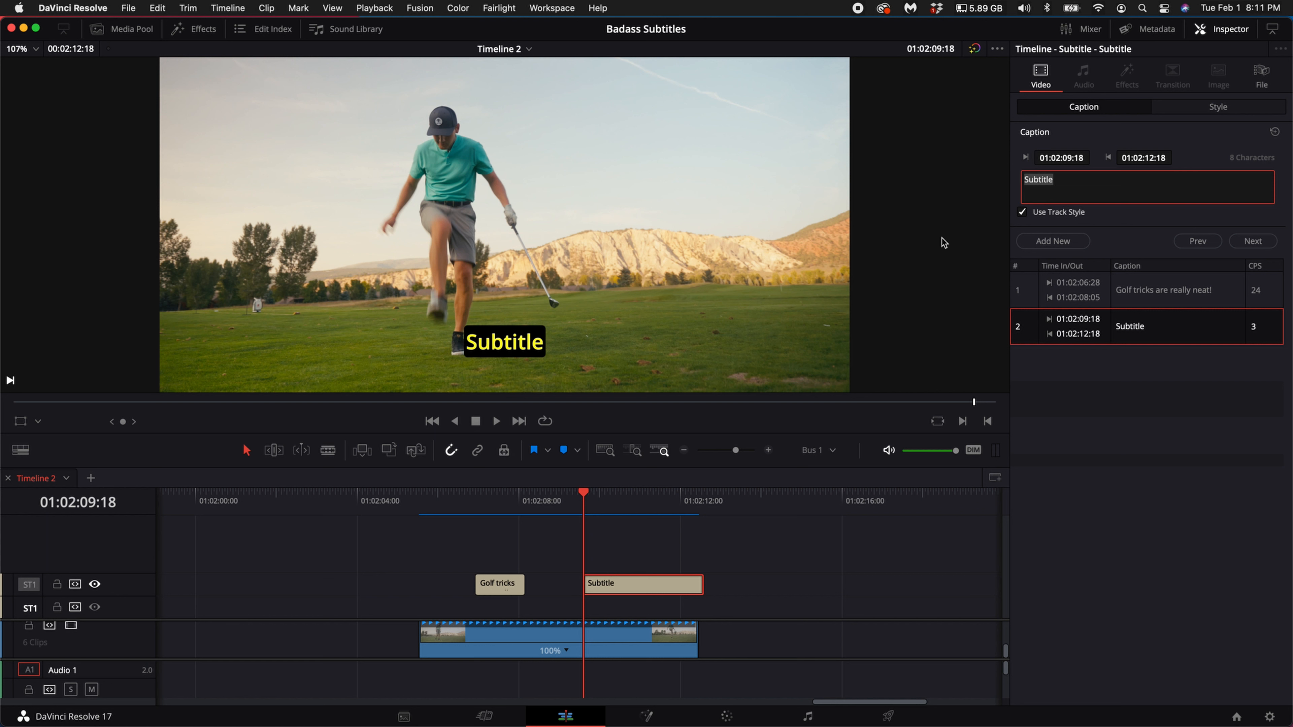
mouse_move(1097, 192)
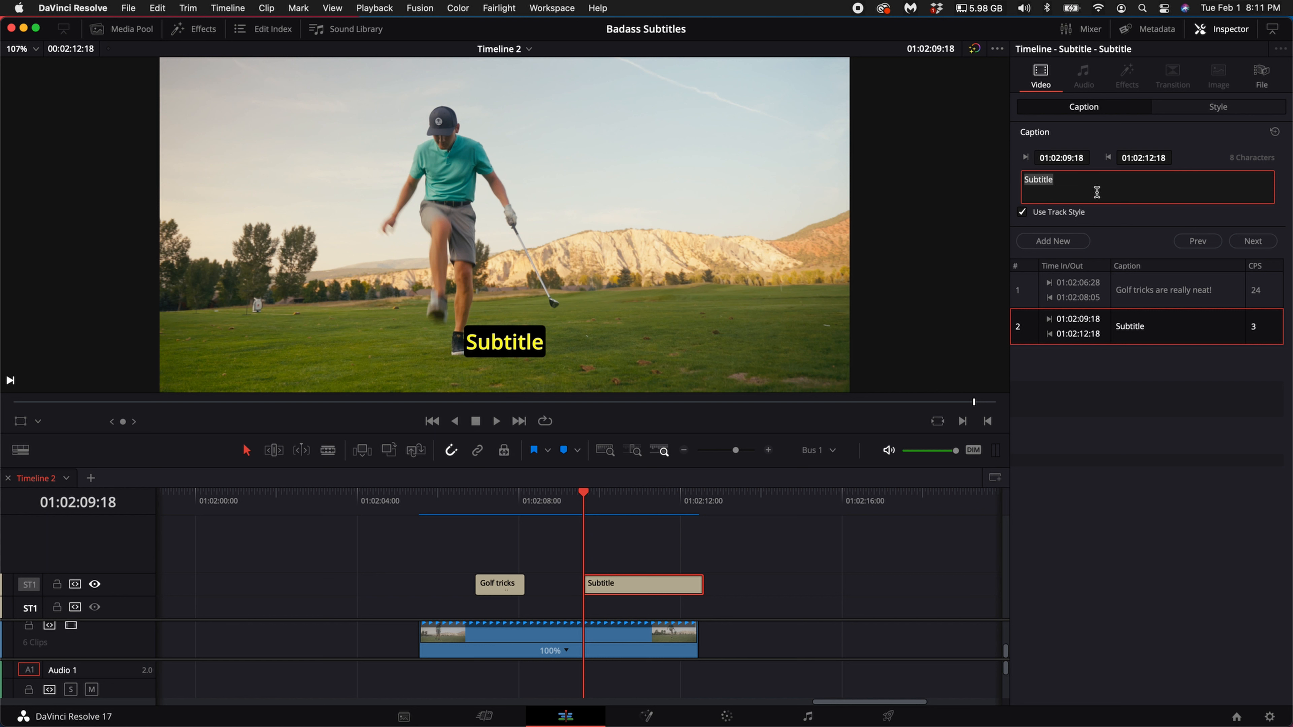
left_click(1218, 106)
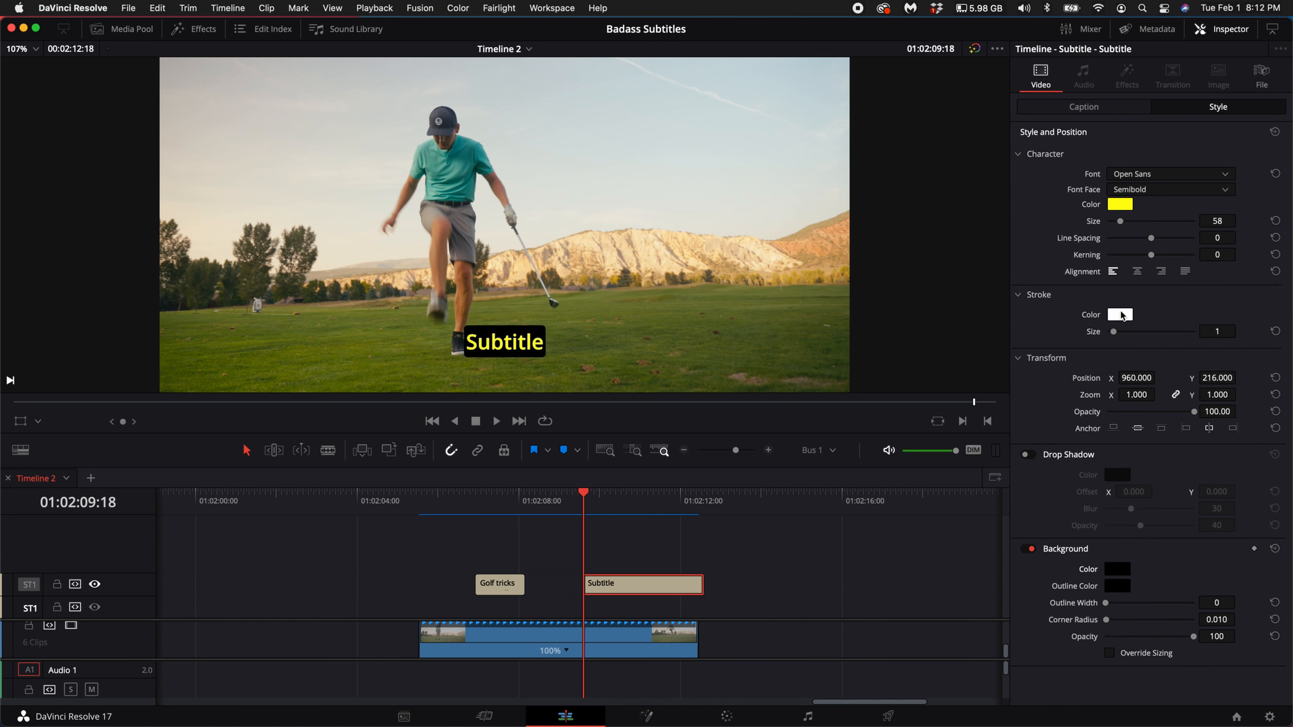
left_click(1119, 314)
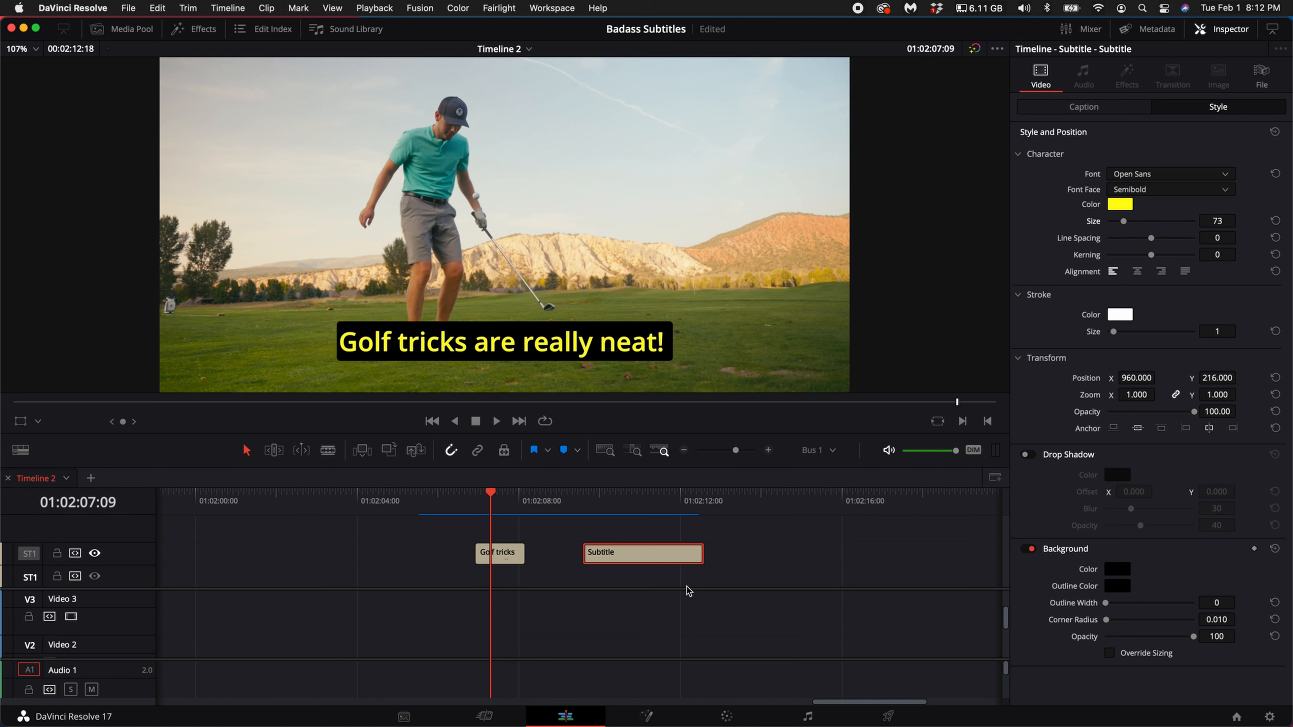
Drag a Text+ title from Effects > Titles onto Video 2 above the golf clip
left_click(499, 553)
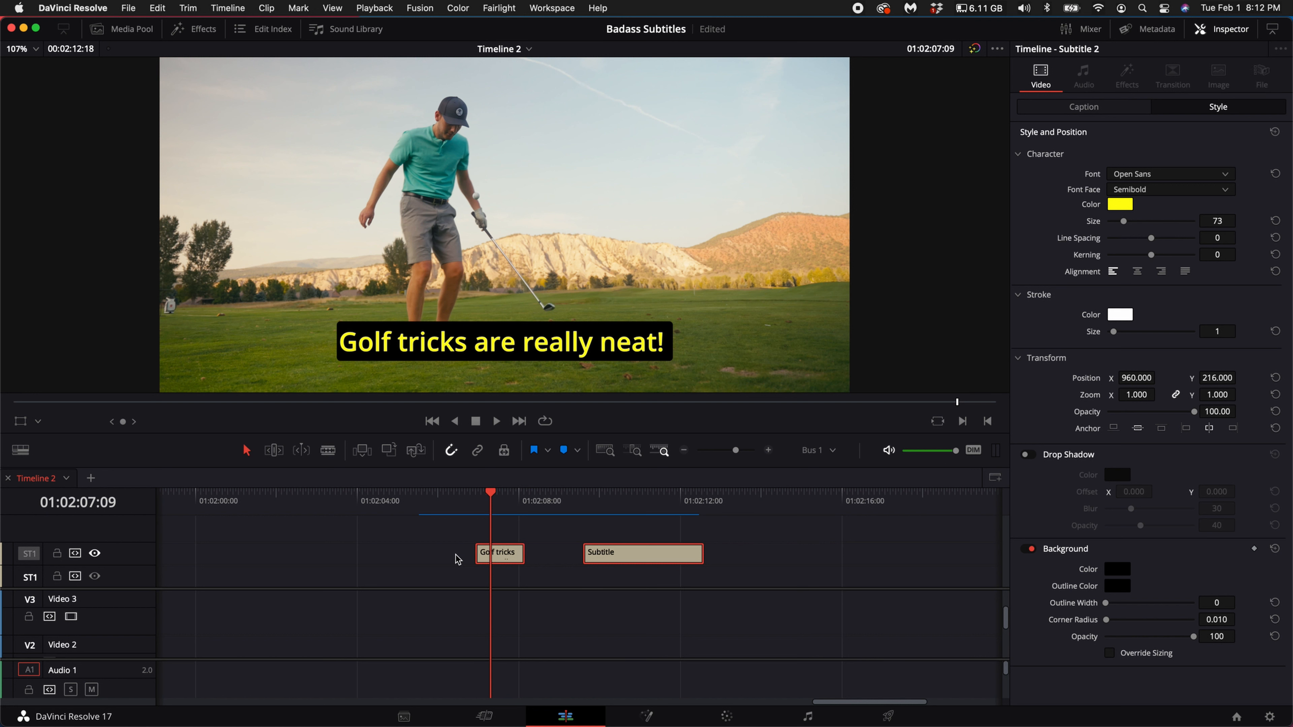
left_click(558, 645)
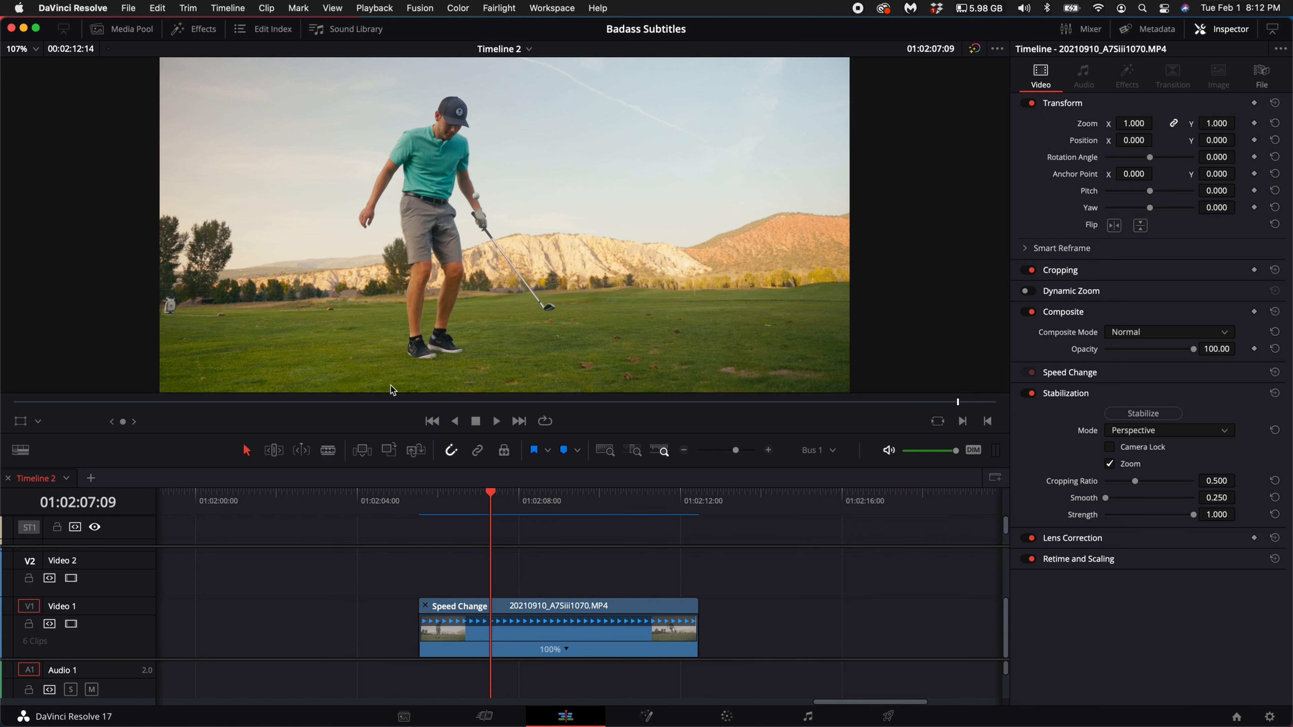
left_click(193, 29)
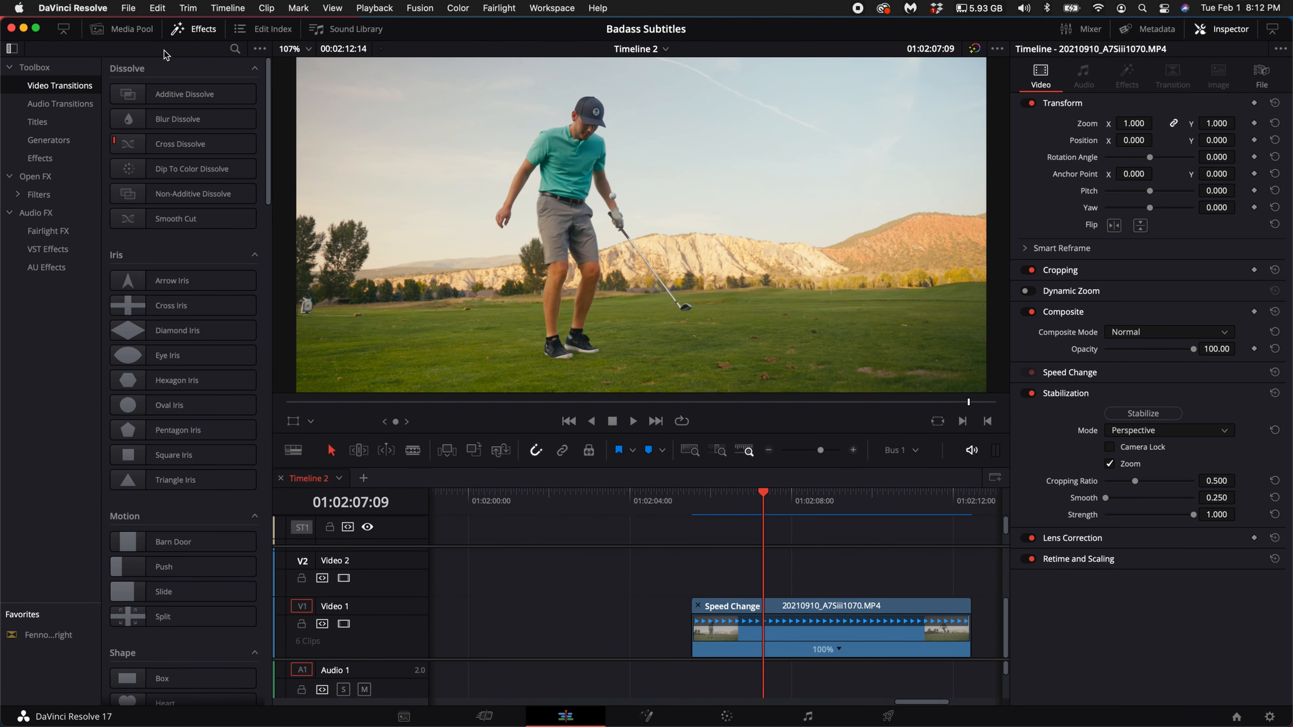
left_click(37, 121)
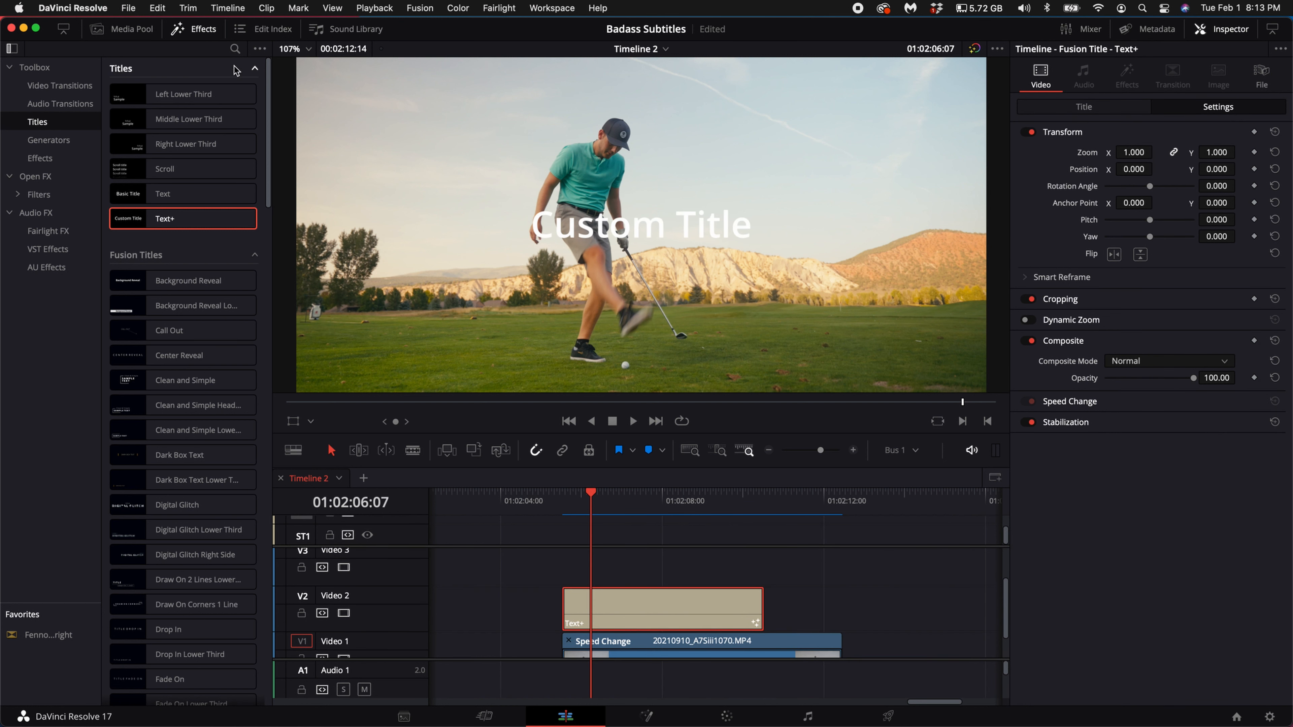
left_click(193, 29)
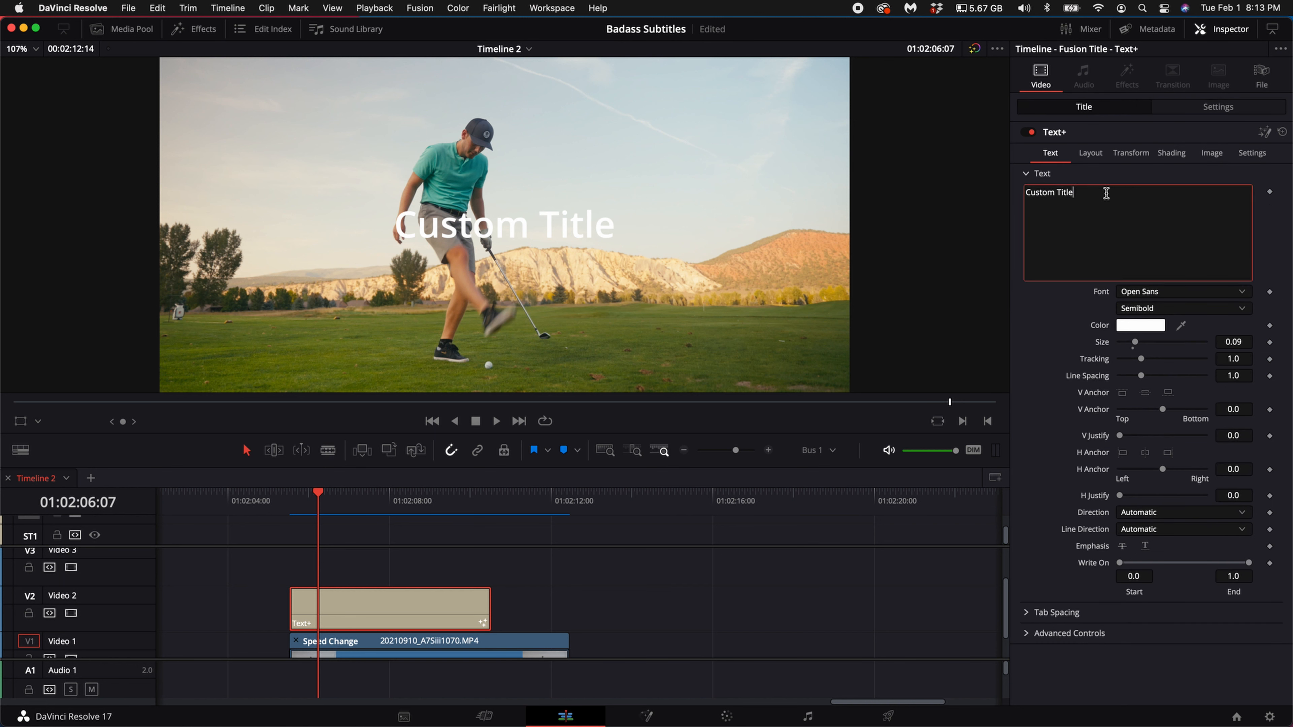
Retitle to 'Golf Tricks' in Komika Axis, size about 0.177, lowered to Center Y 0.193
type("G")
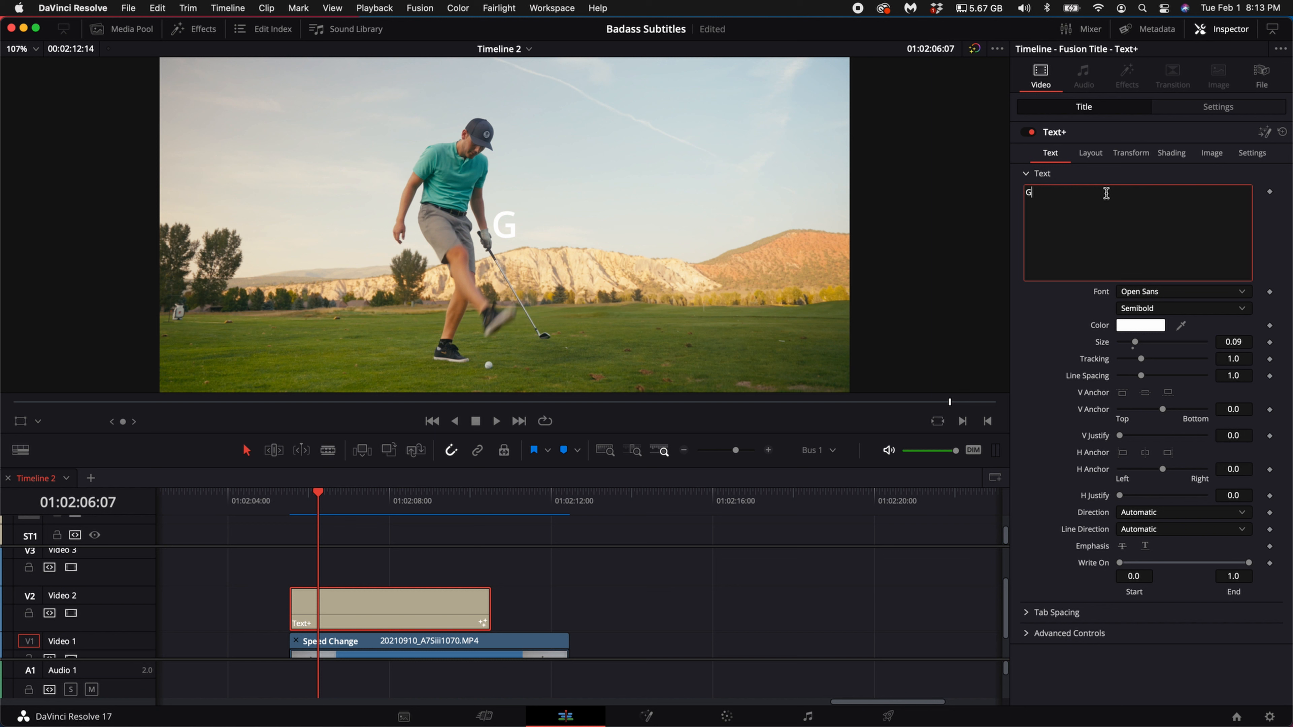
type("olf Tricks")
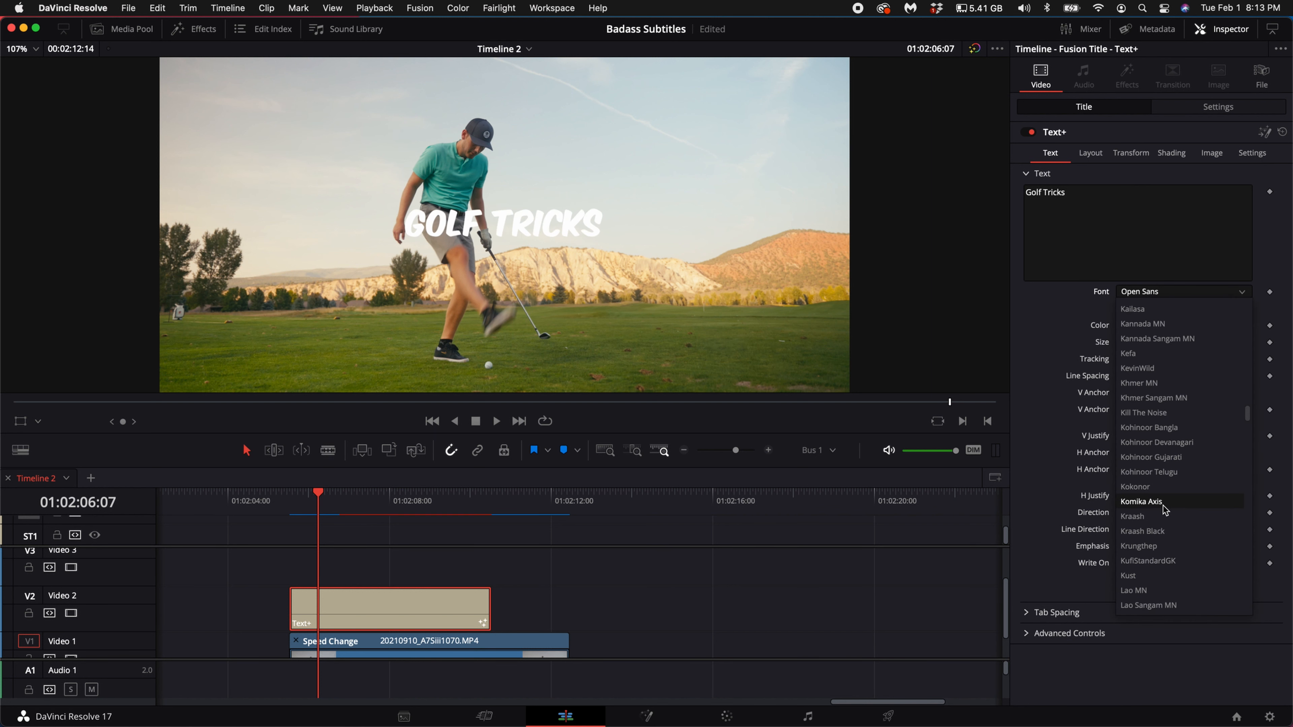
left_click(1142, 501)
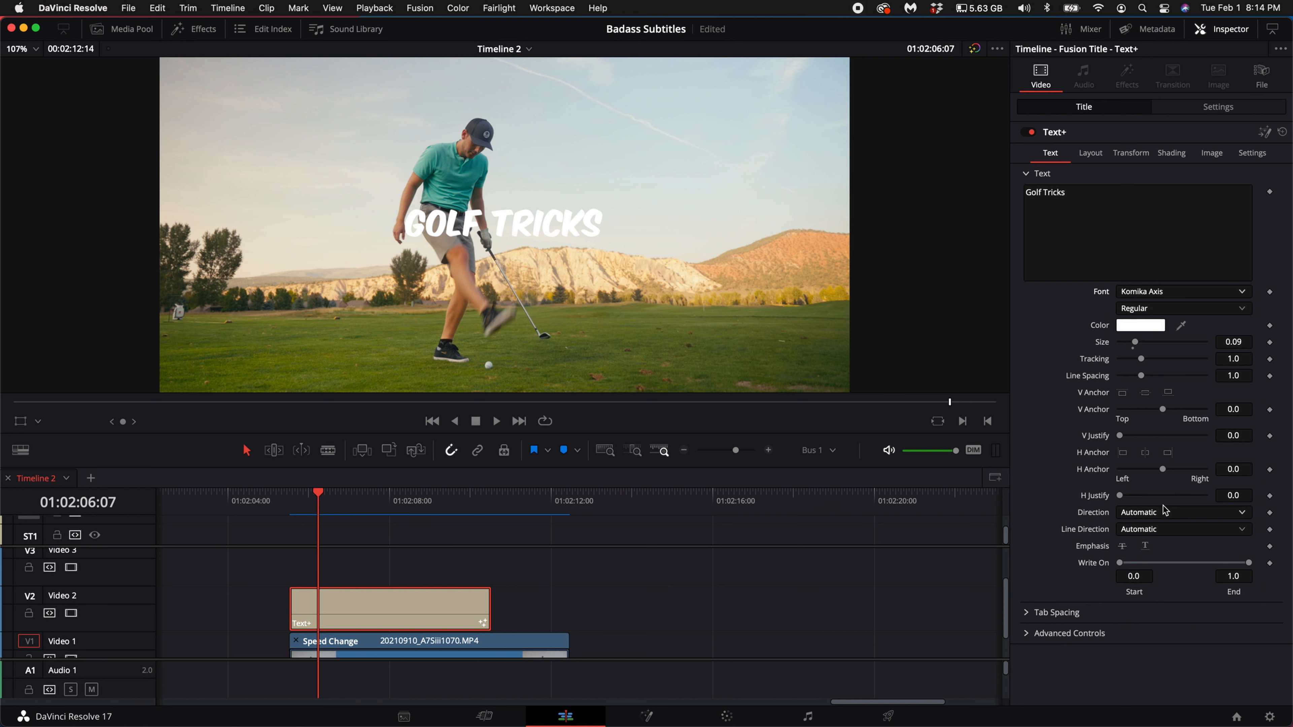
mouse_move(1090, 372)
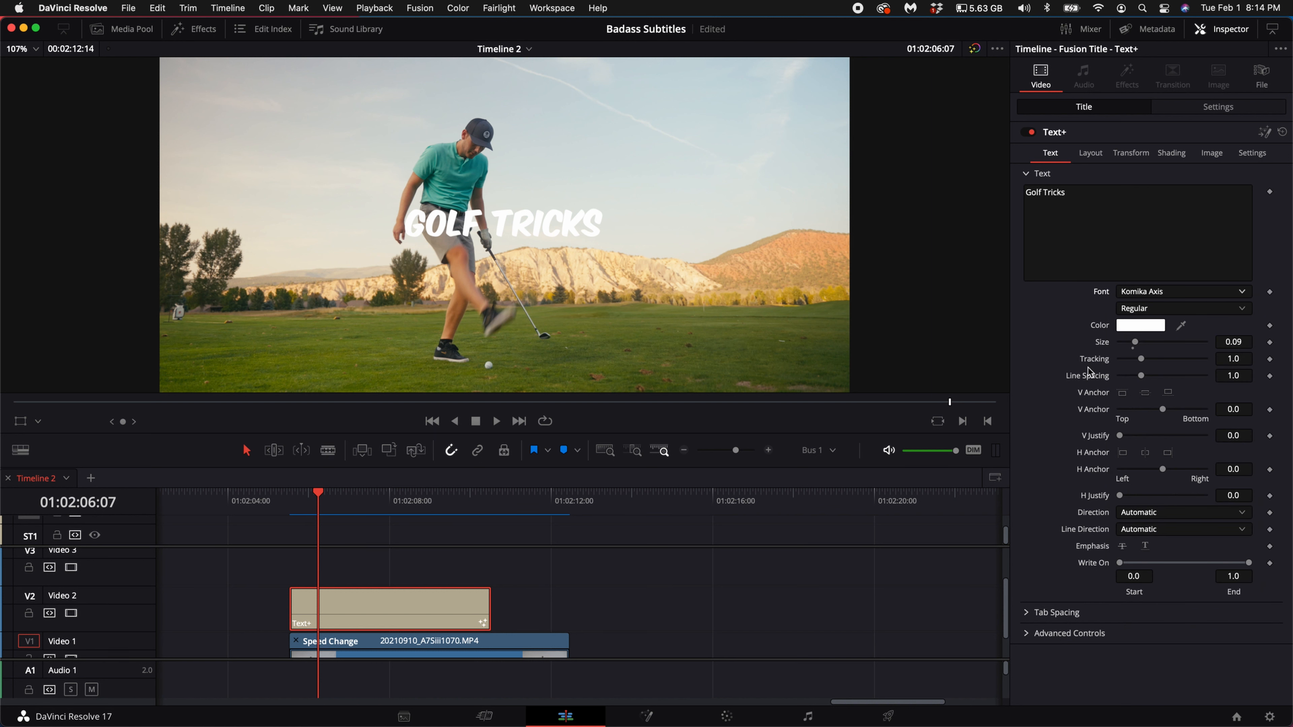
mouse_move(1134, 299)
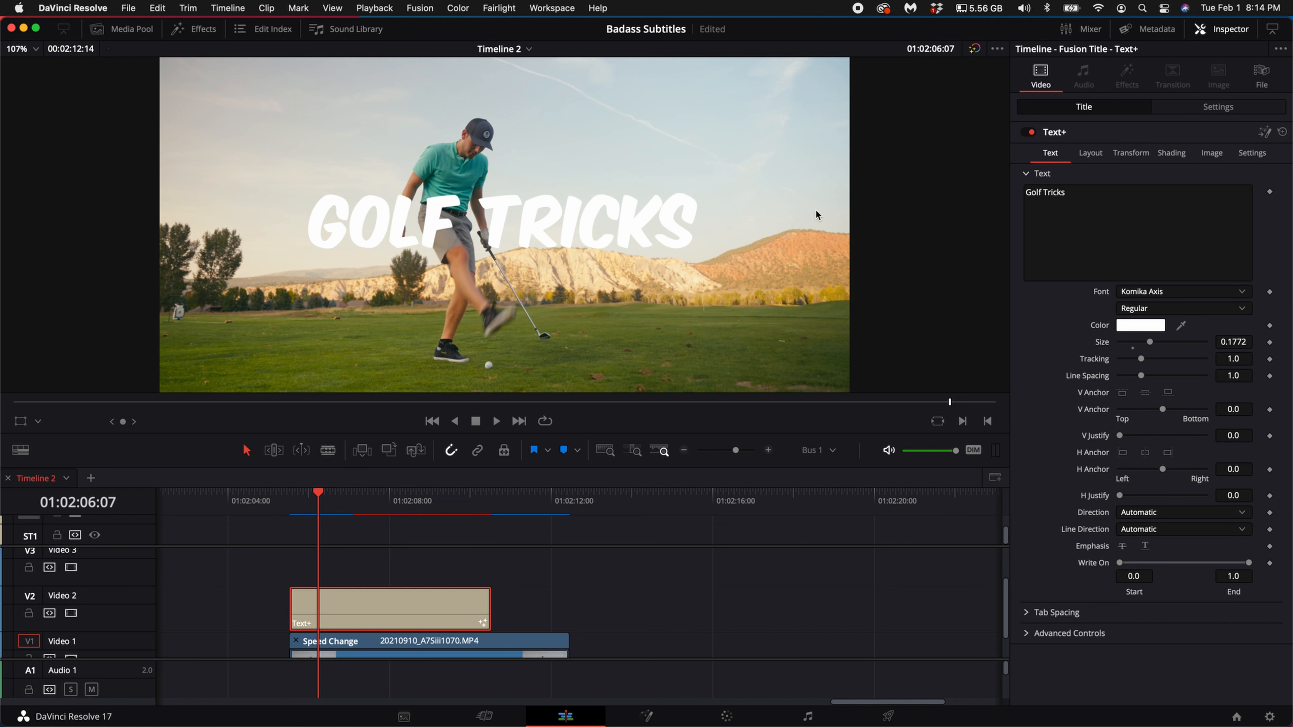
left_click(1090, 153)
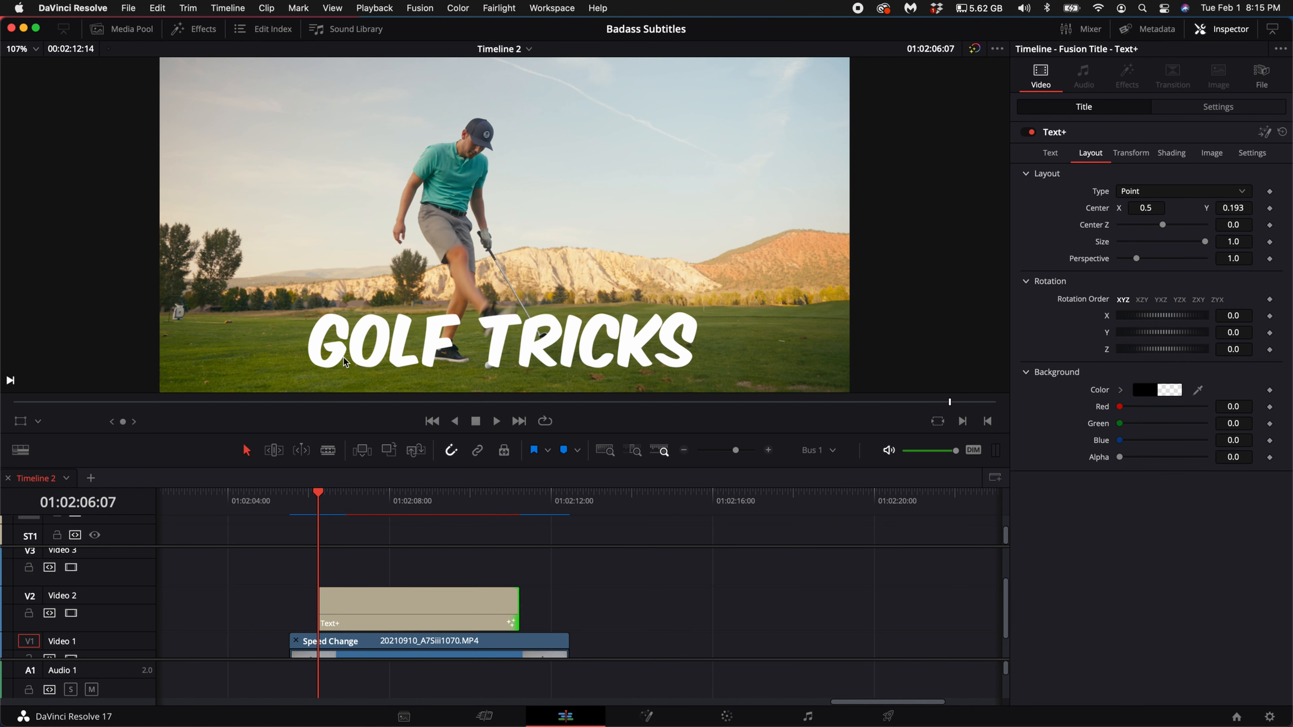
left_click(193, 29)
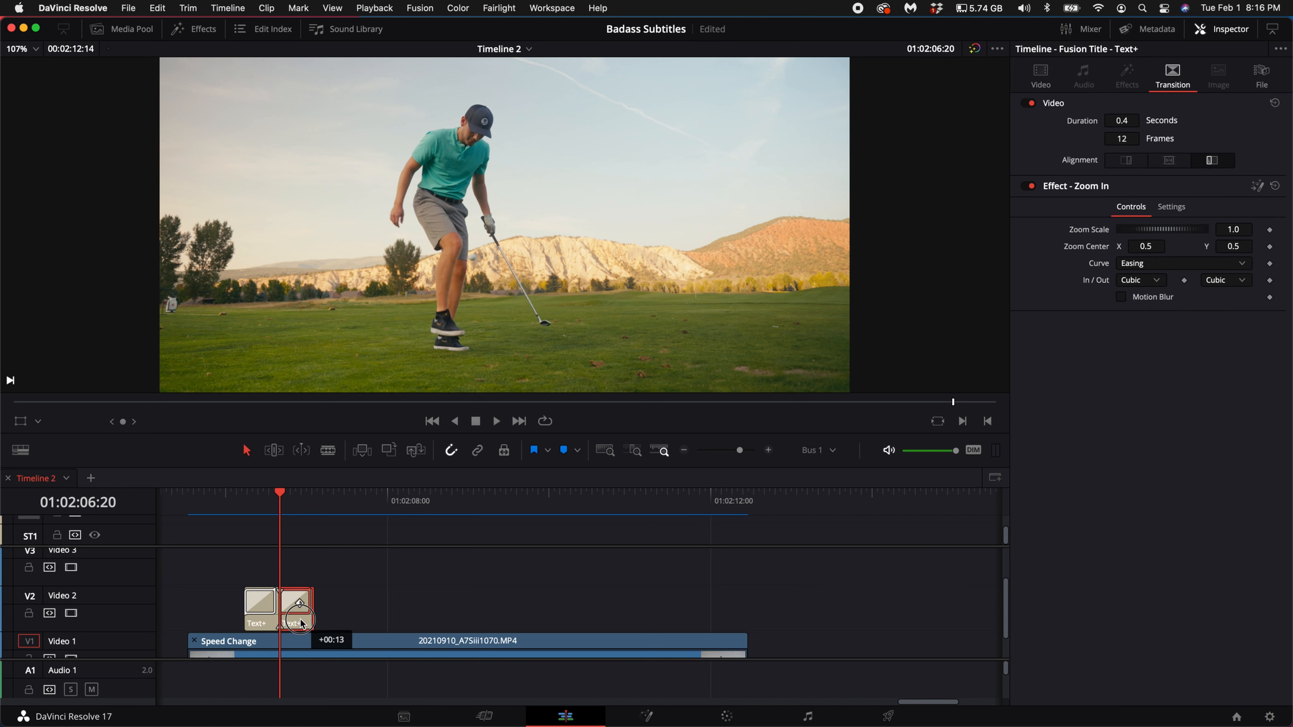
Apply Zoom In to the first title, split it and make the third Text+ clip read 'Awesome'
left_click(294, 605)
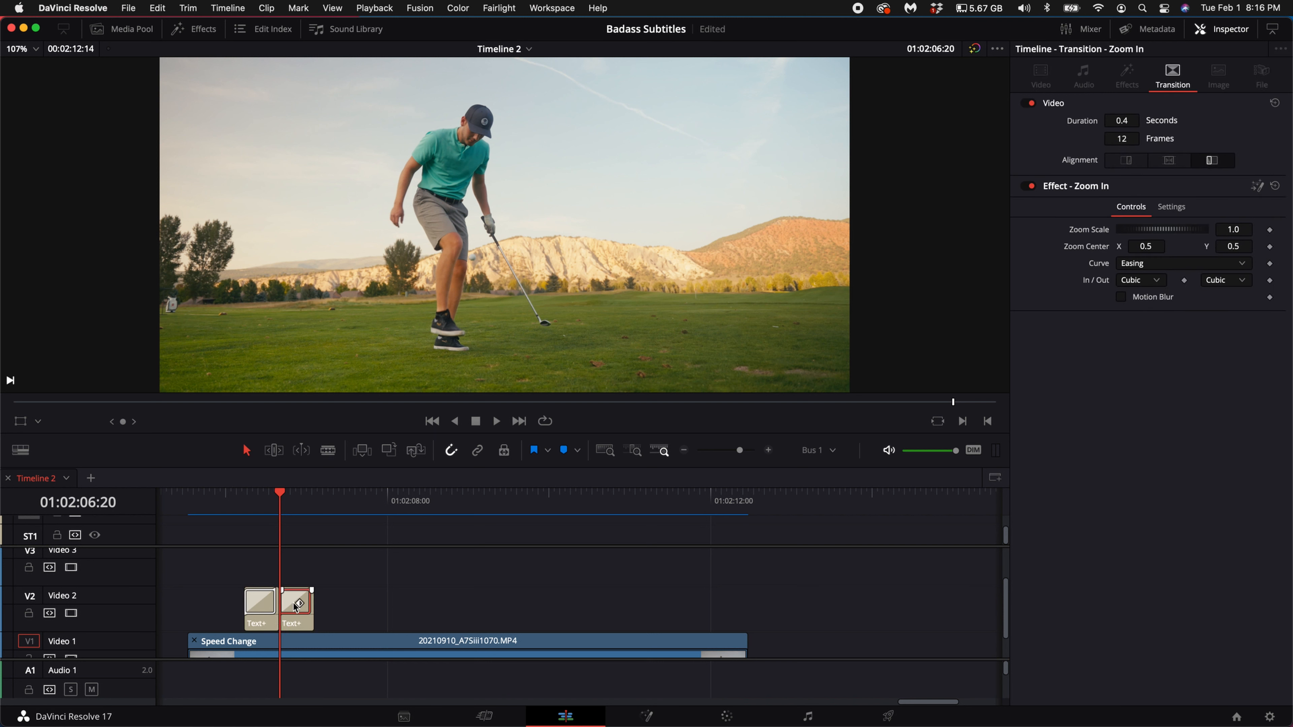
mouse_move(291, 627)
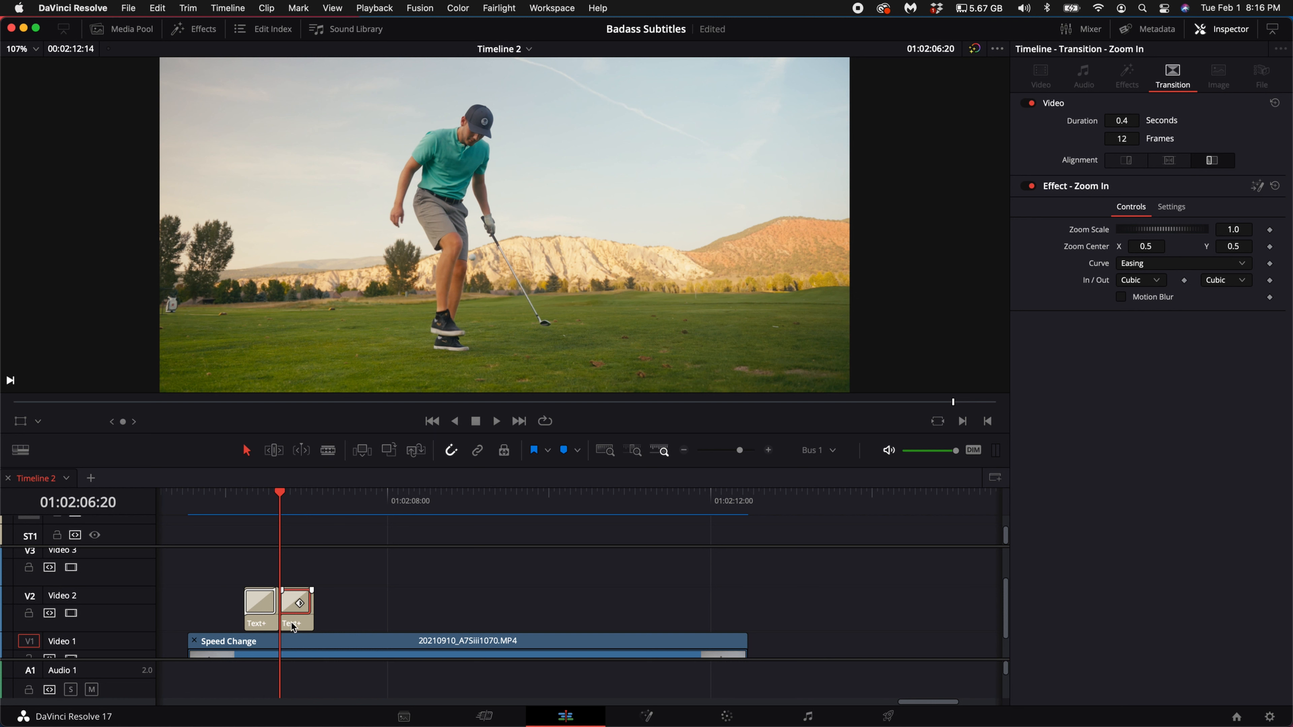
left_click(295, 607)
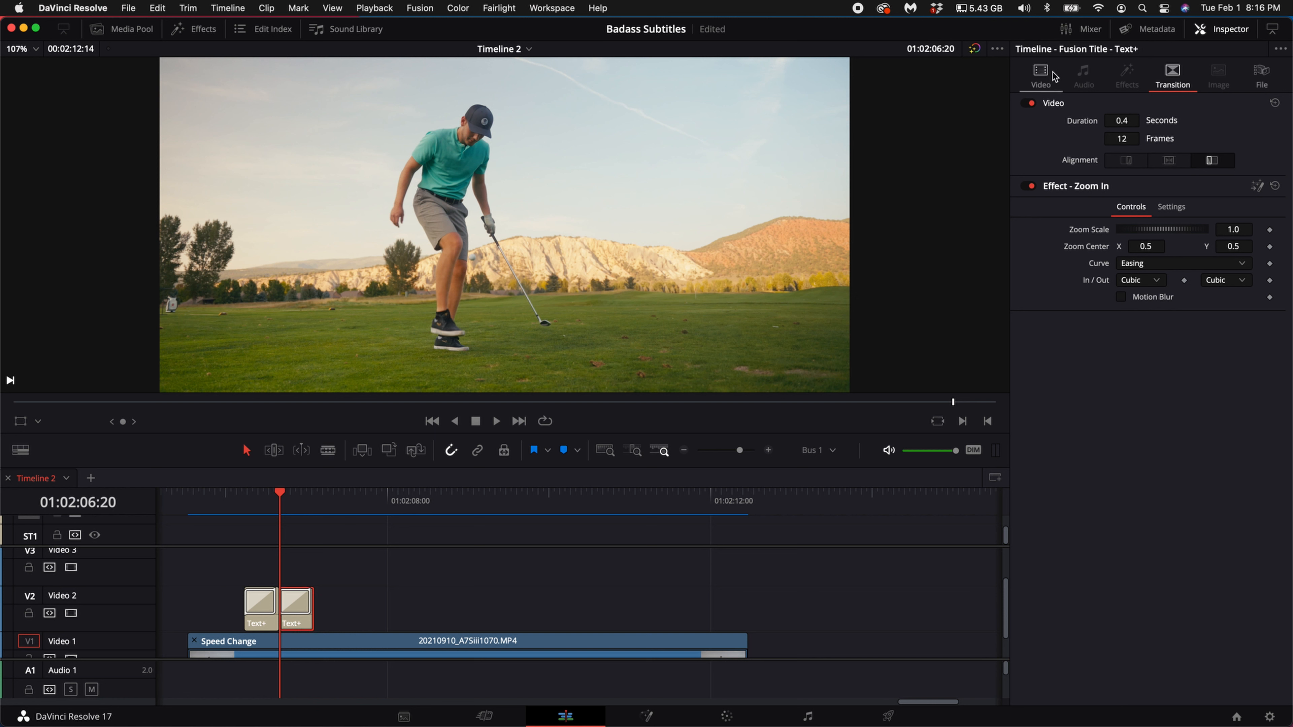
left_click(1040, 74)
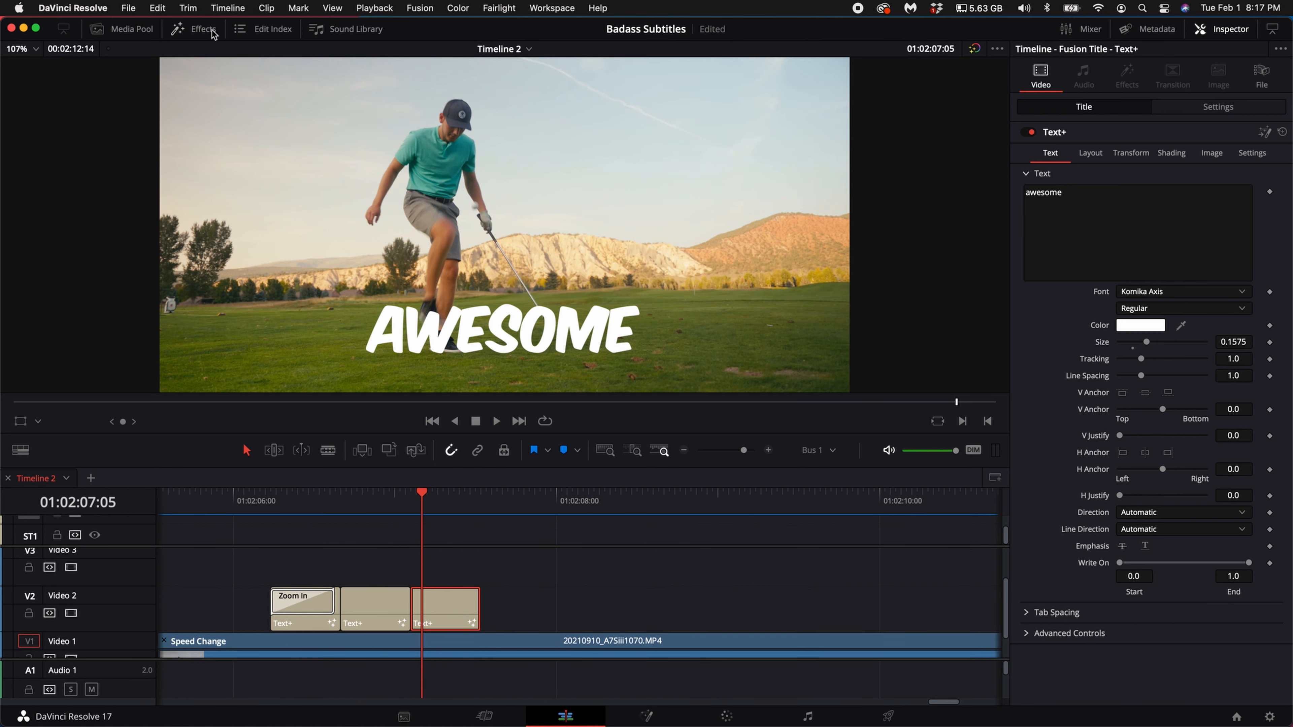
left_click(195, 29)
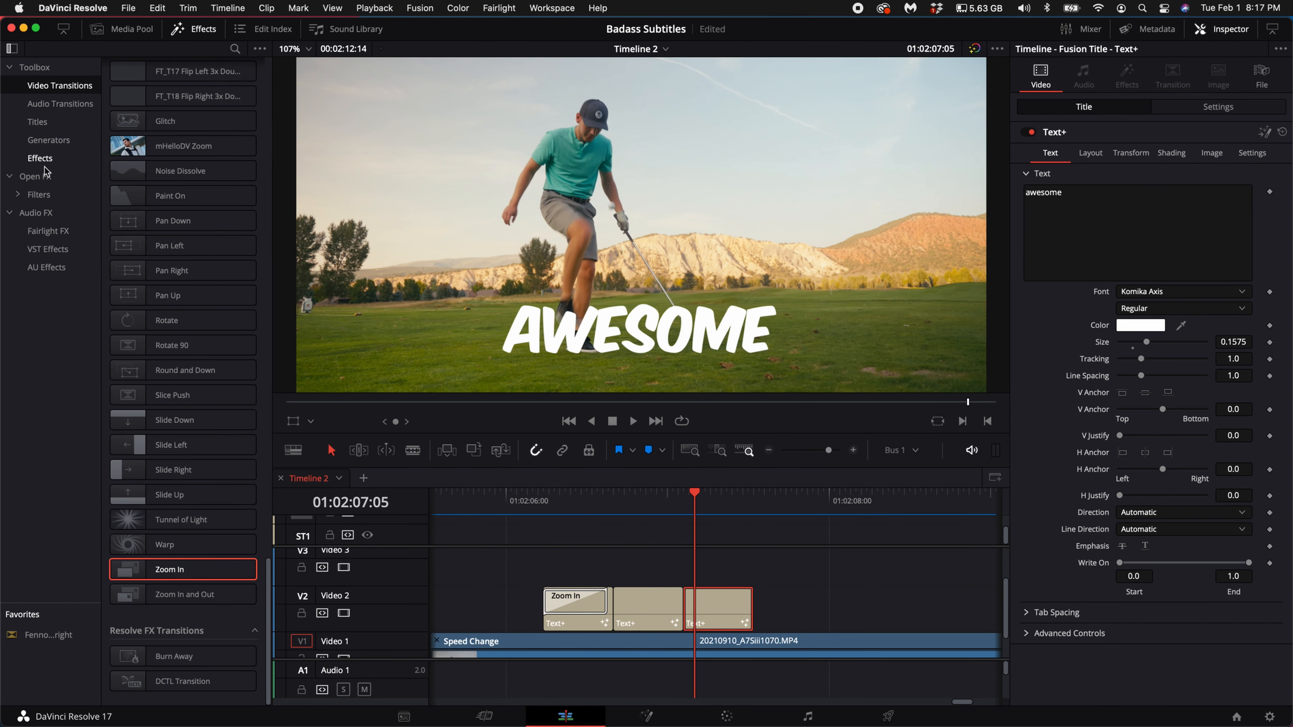
Drag Camera Shake from Resolve FX Transform onto the 'Awesome' title clip
scroll("down", 3)
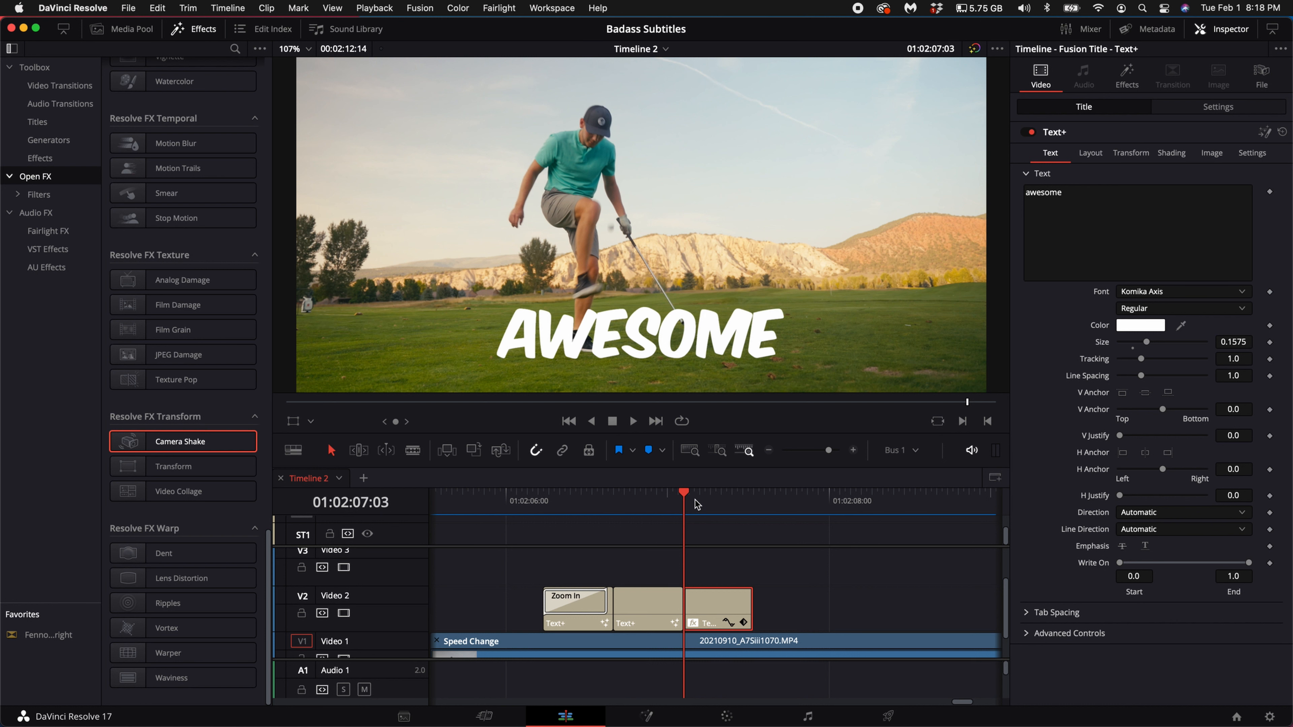
mouse_move(438, 492)
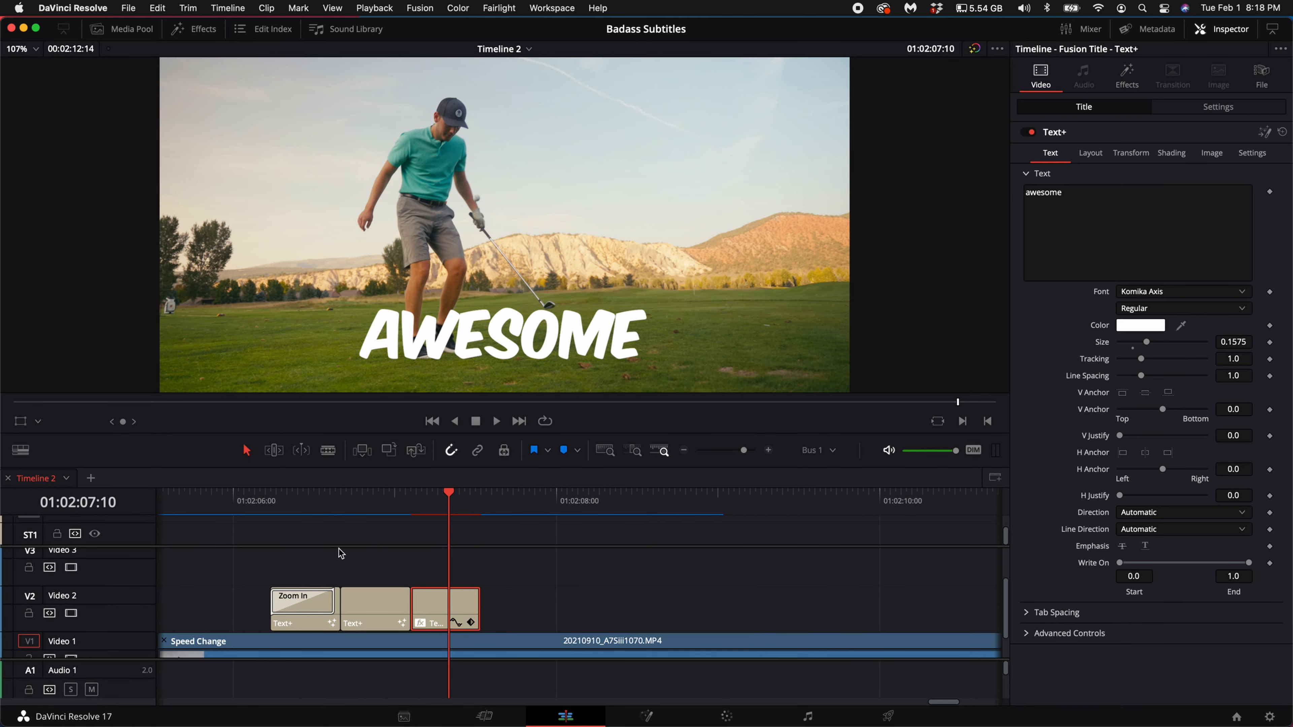
mouse_move(1156, 339)
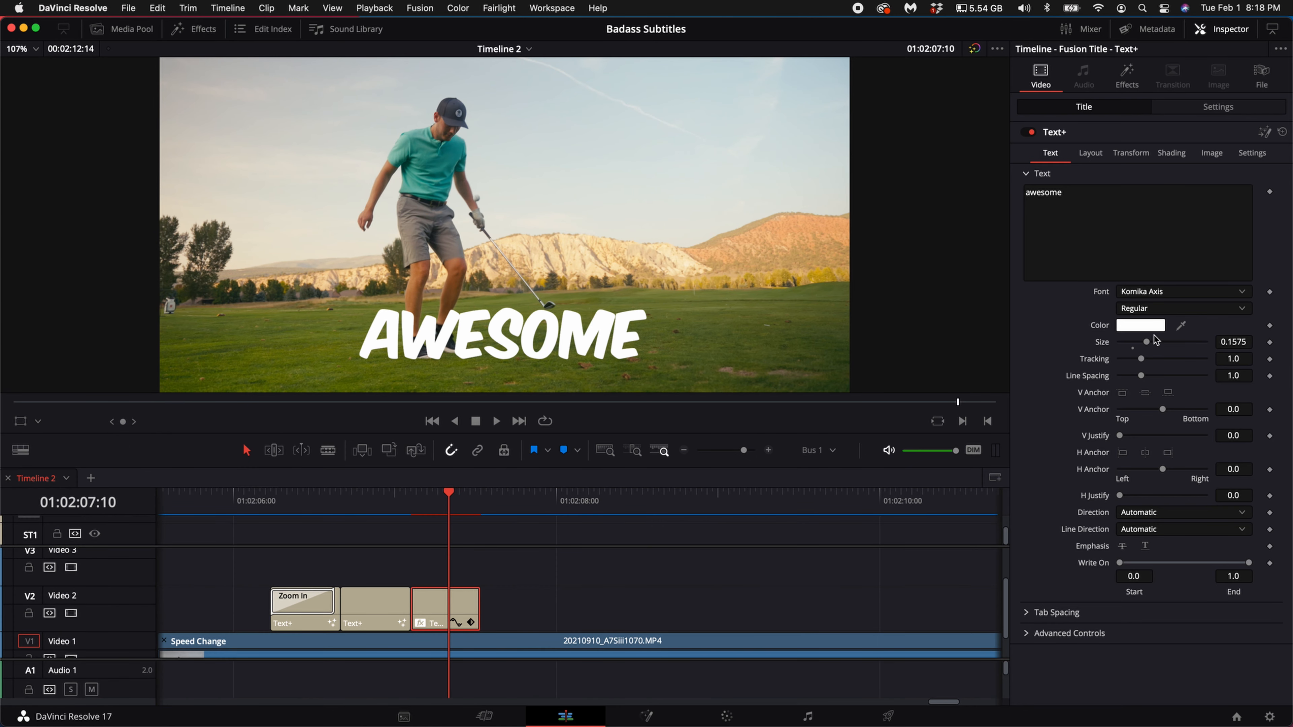
Colour the AWESOME text yellow and Alt-drag a copy of the clip onto Video 3
left_click(1140, 325)
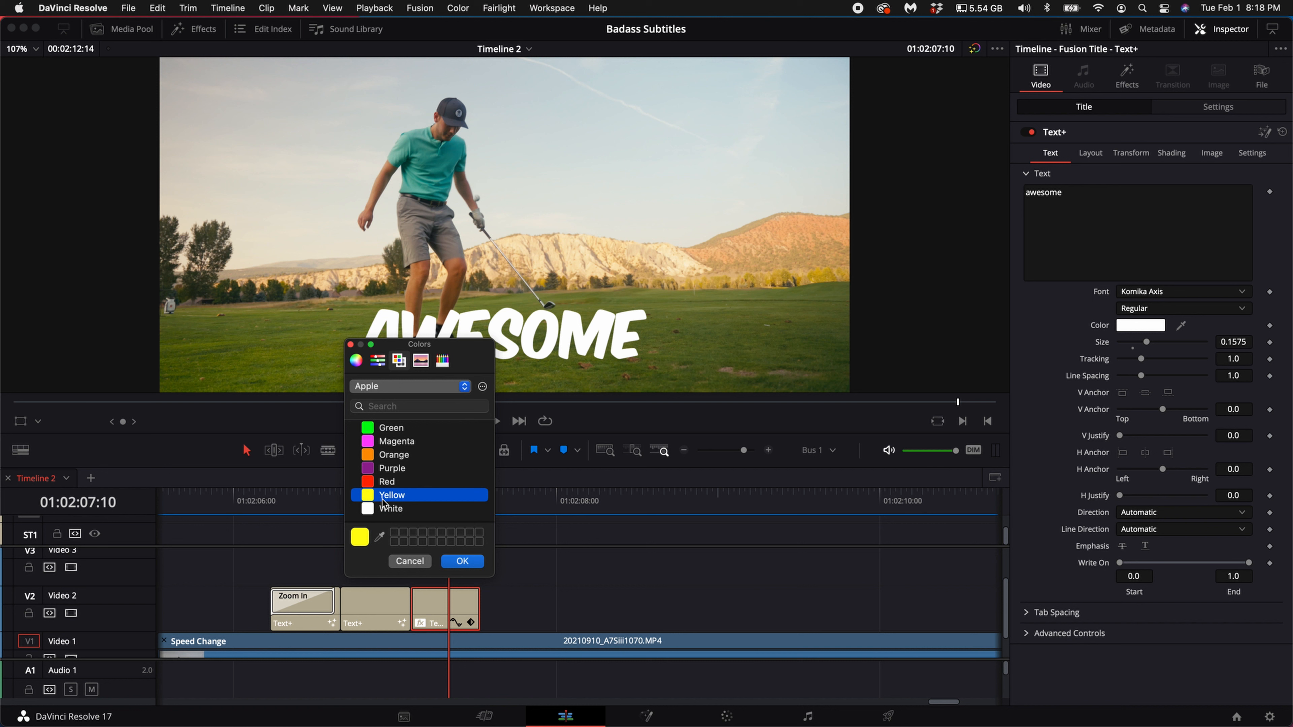
left_click(462, 562)
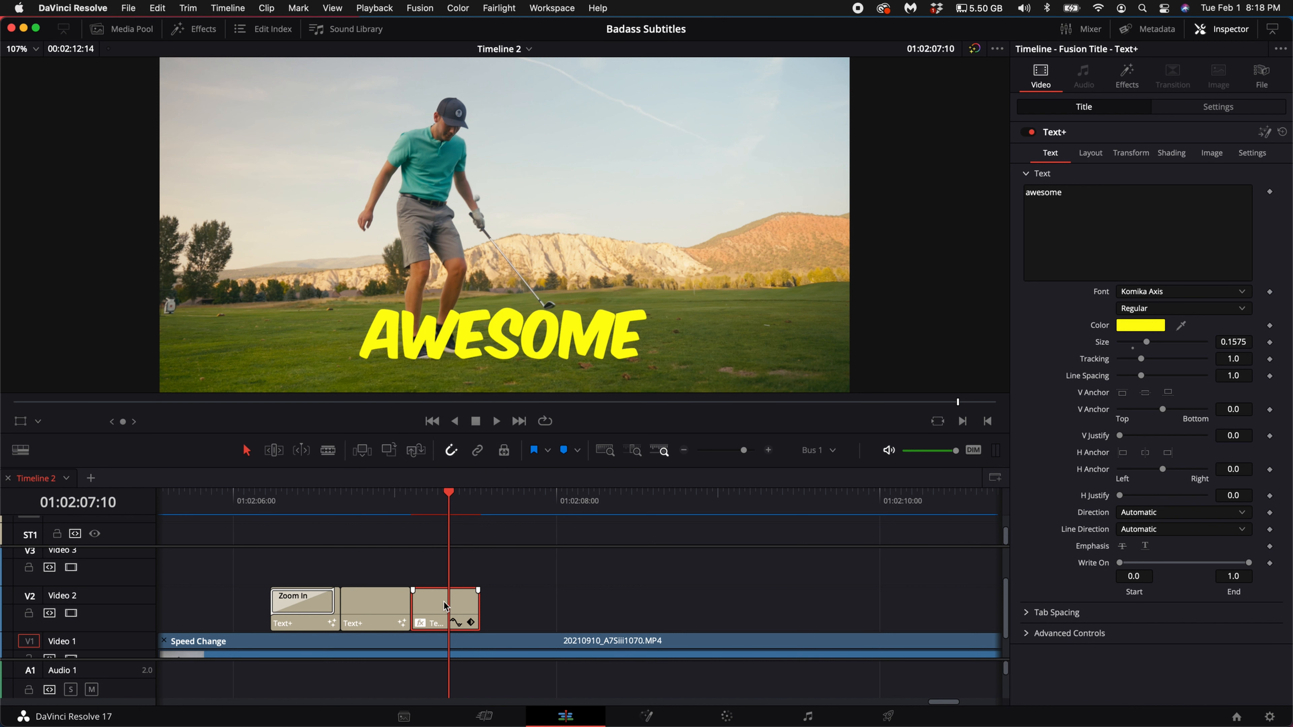
mouse_move(449, 614)
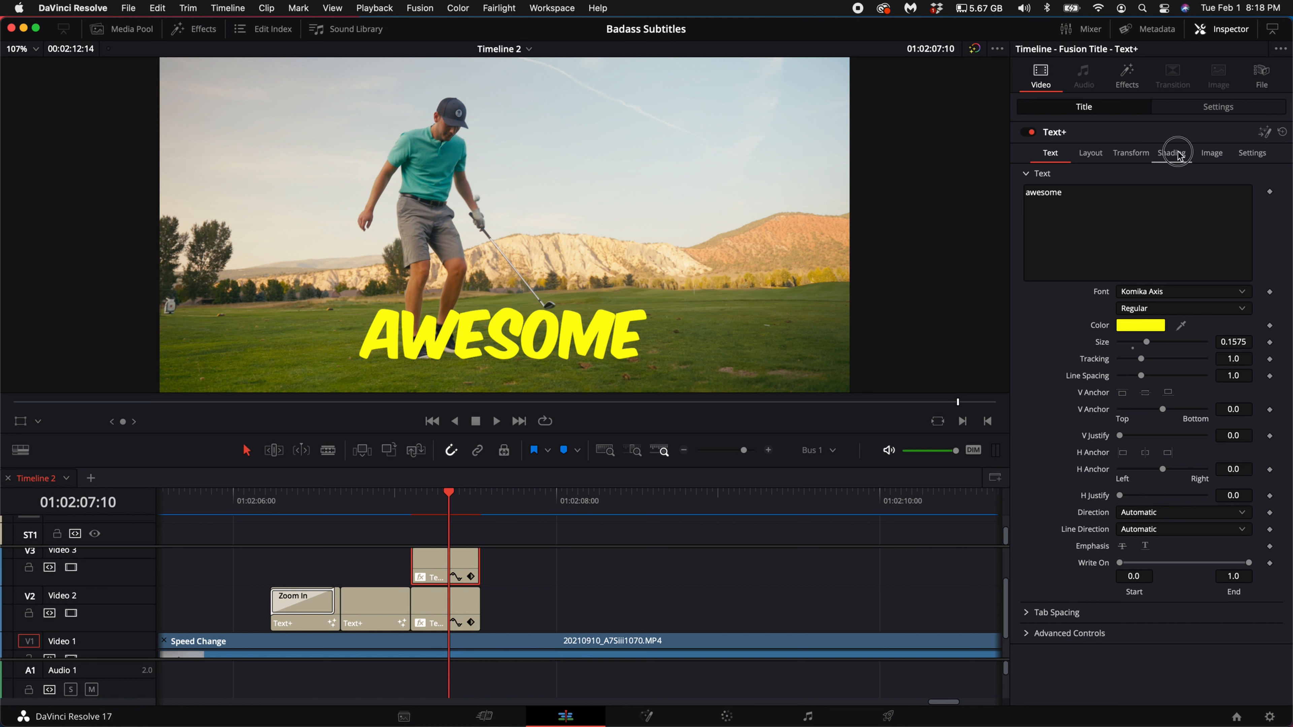
In Shading, set Appearance to outline and give the AWESOME text a black edge
left_click(1171, 153)
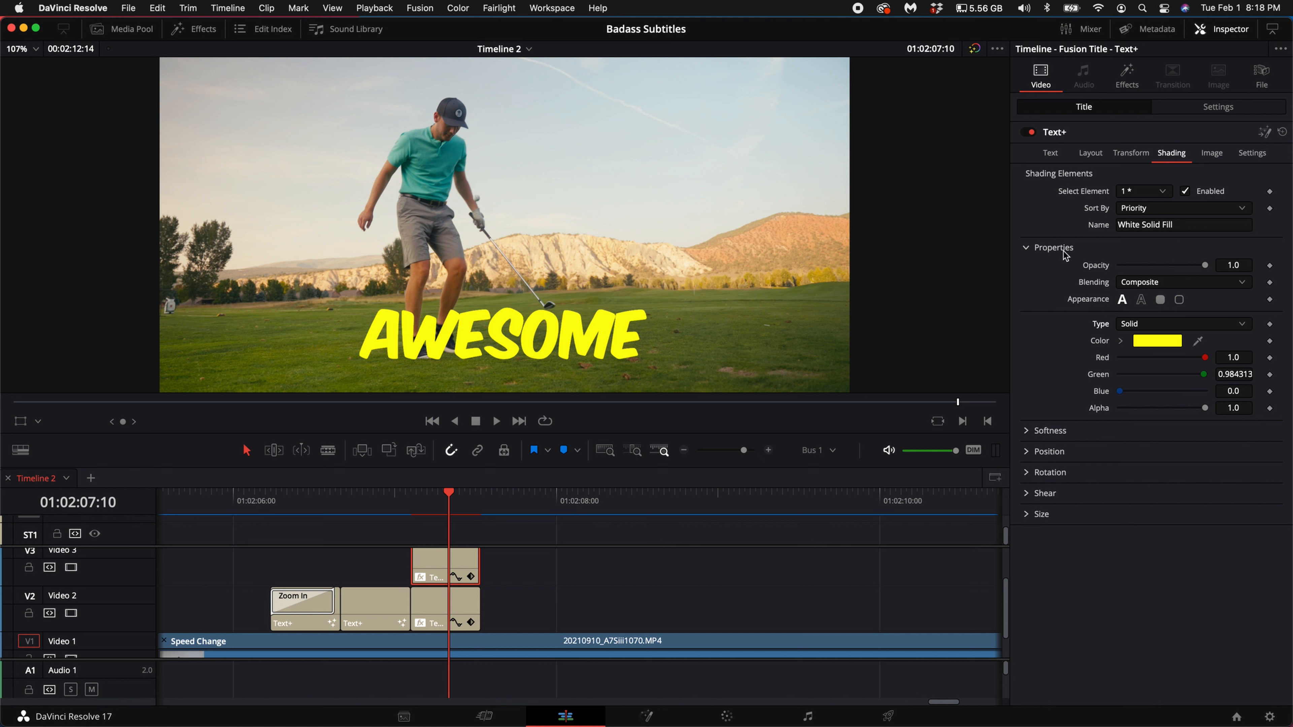
mouse_move(1136, 304)
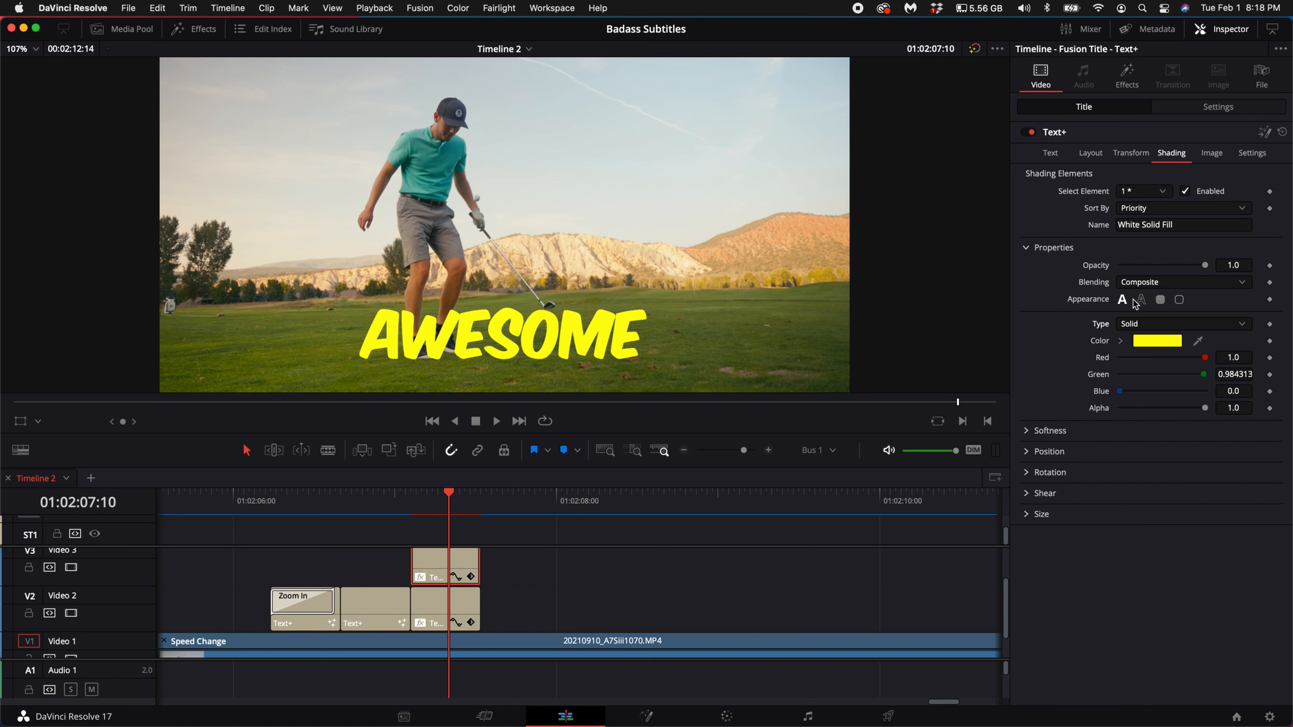
left_click(1142, 299)
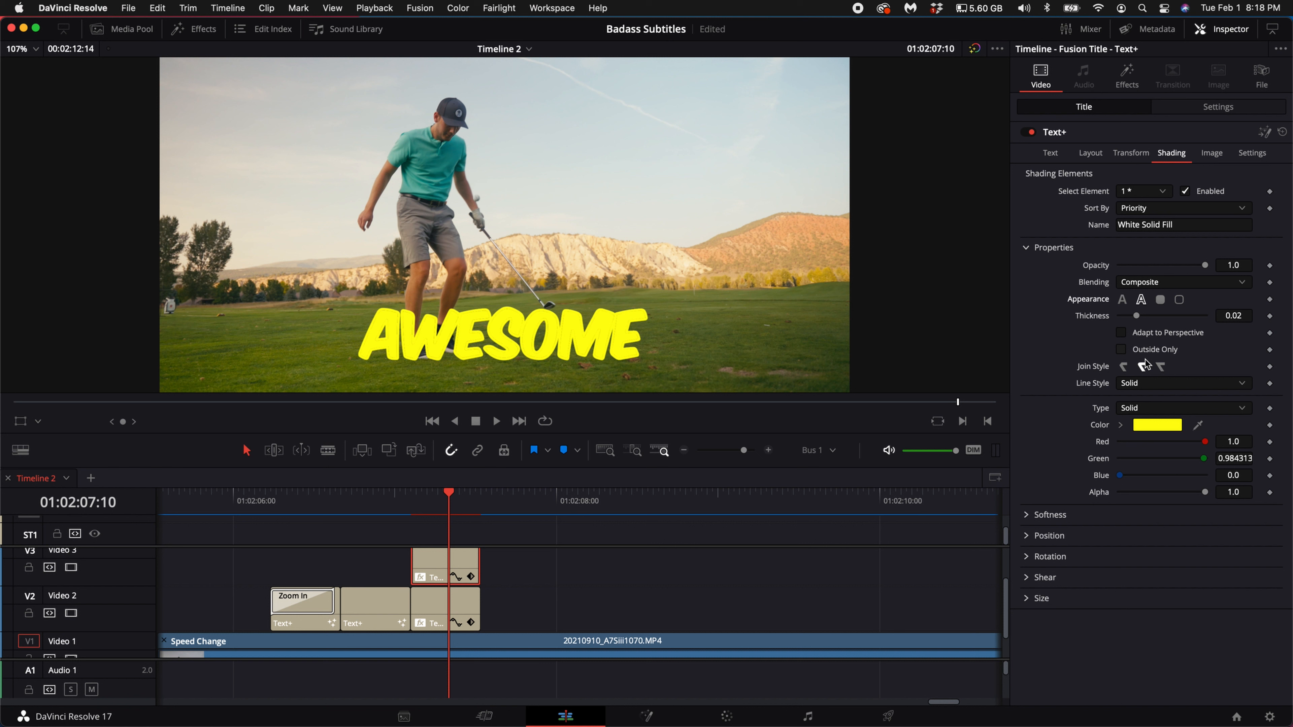
left_click(1156, 425)
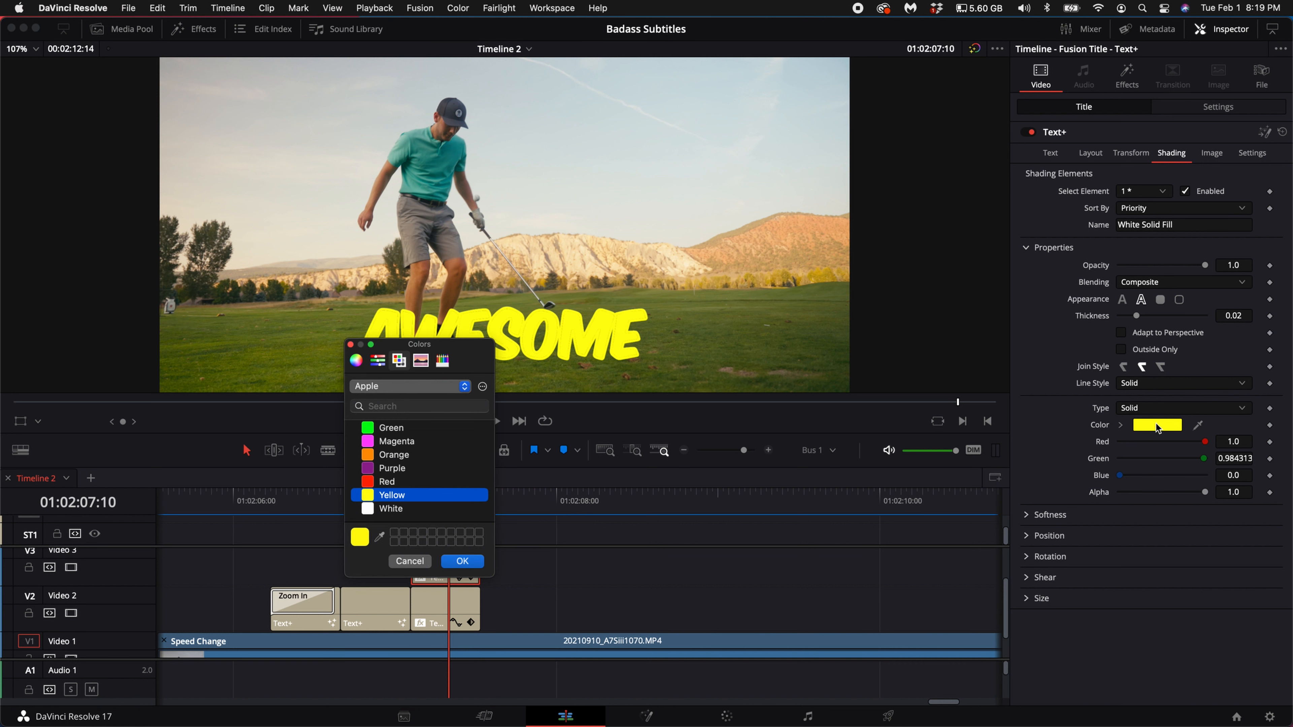
scroll("up", 3)
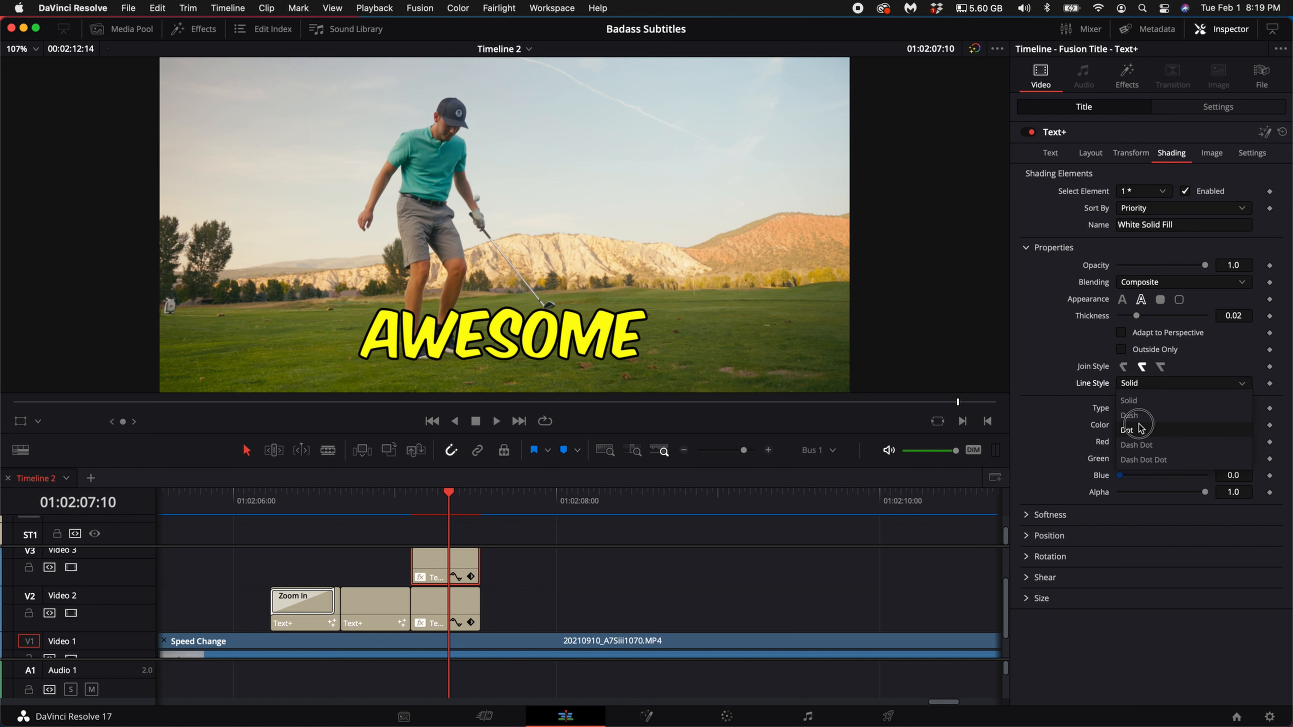
Try a dotted outline, keep it Solid, and change its shading Type to Gradient
left_click(1126, 429)
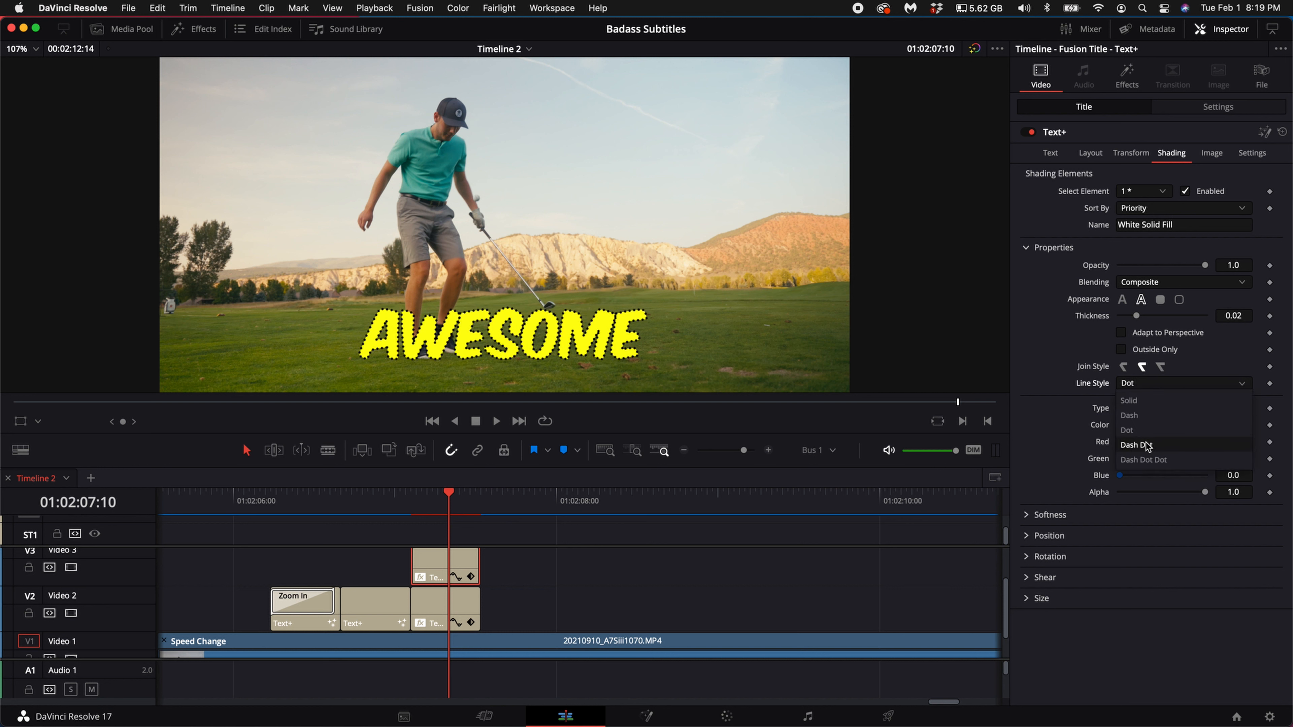
left_click(1129, 401)
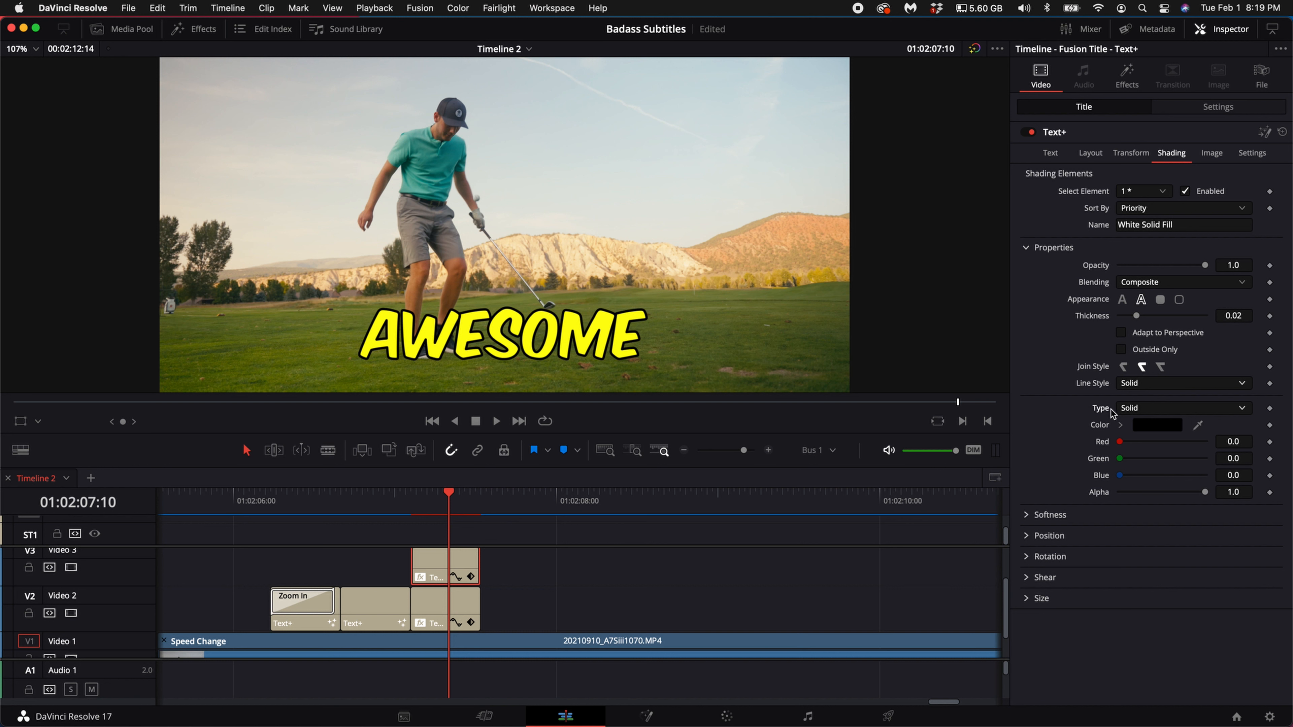
mouse_move(1131, 415)
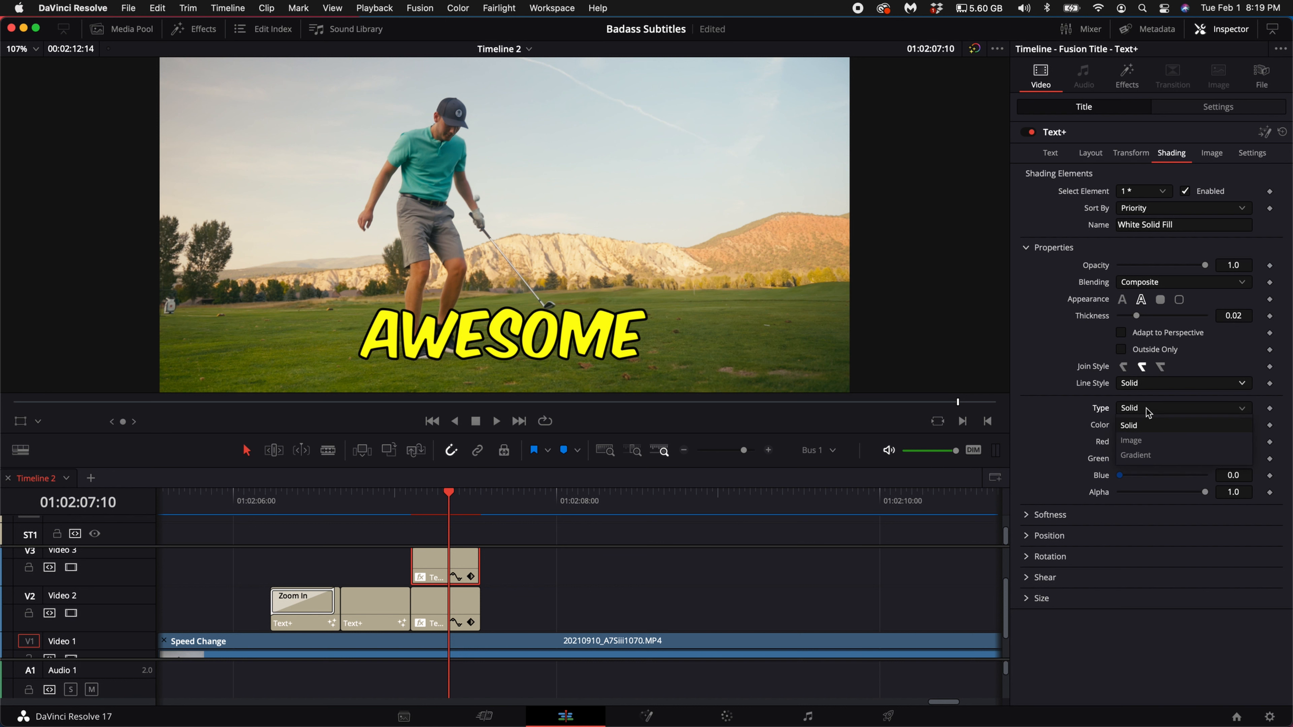
left_click(1136, 455)
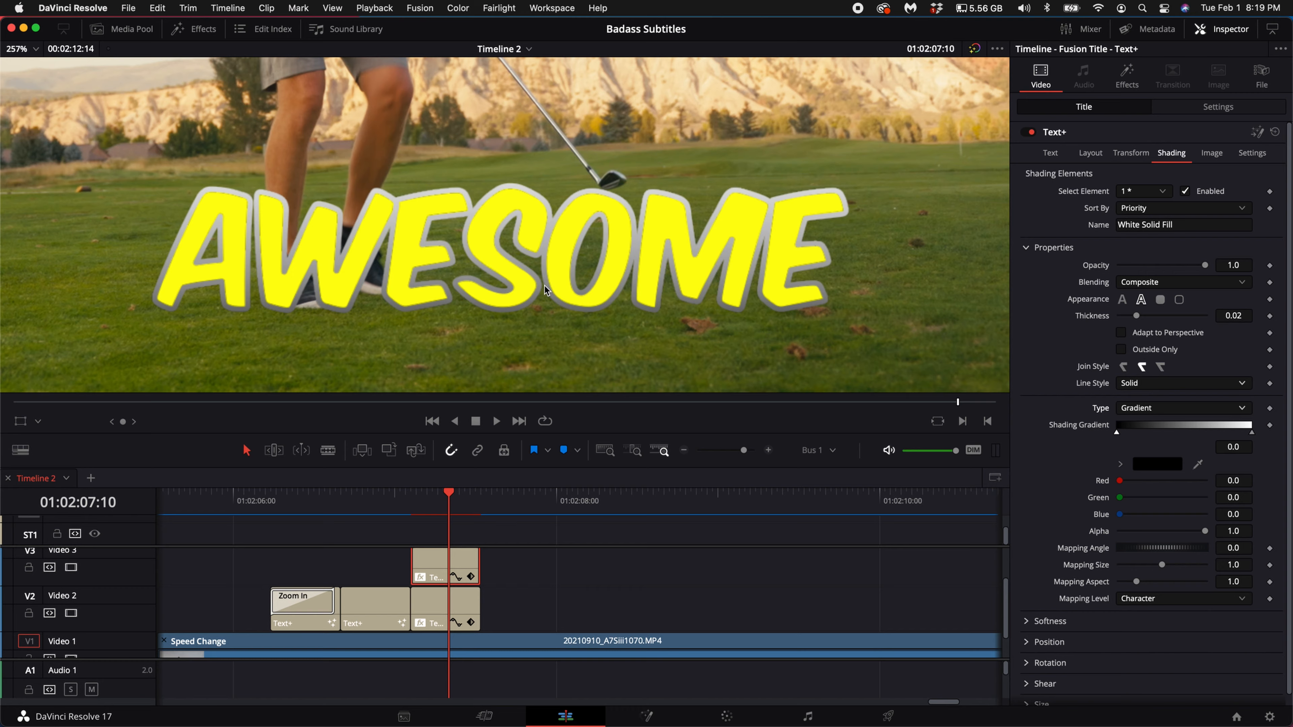
left_click(1090, 153)
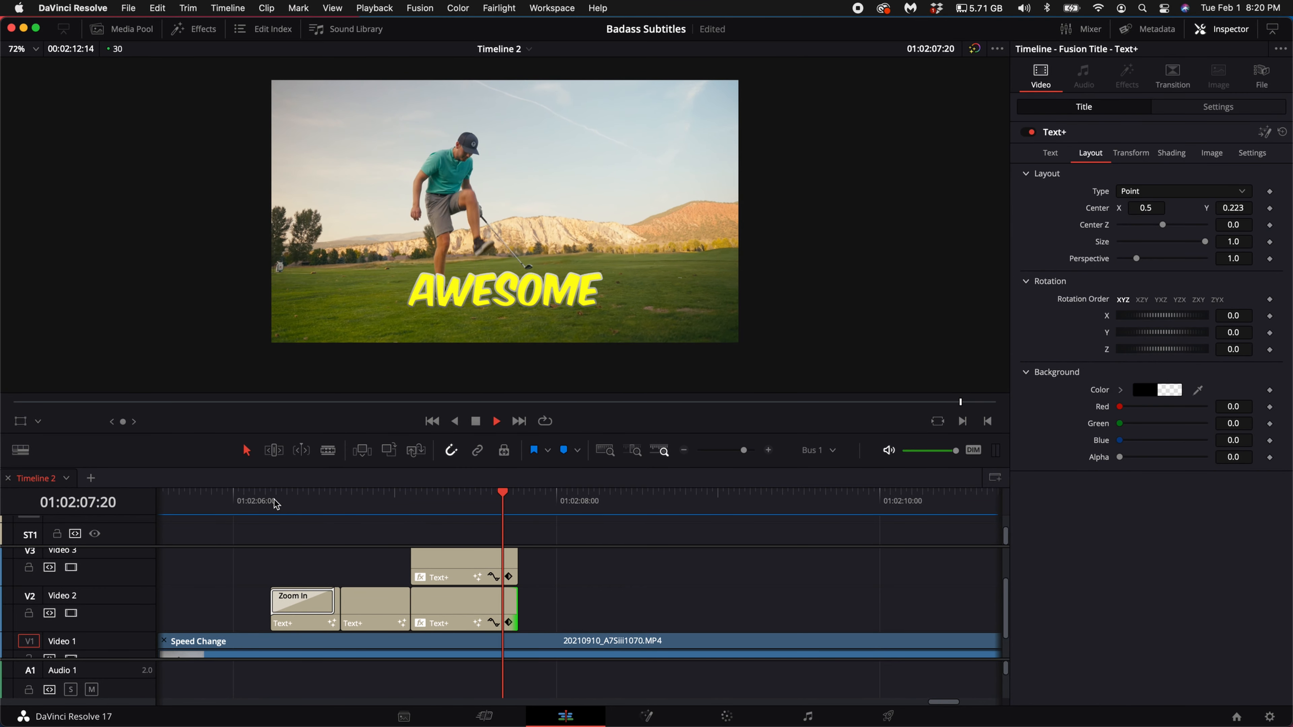